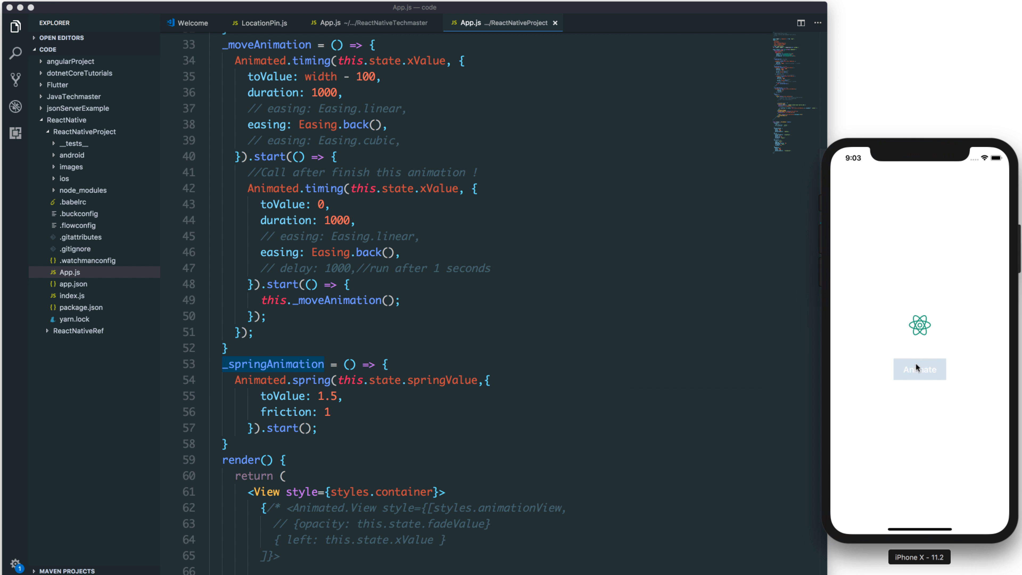
Run the spring animation in the simulator, then scroll App.js down past _springAnimation.
left_click(919, 369)
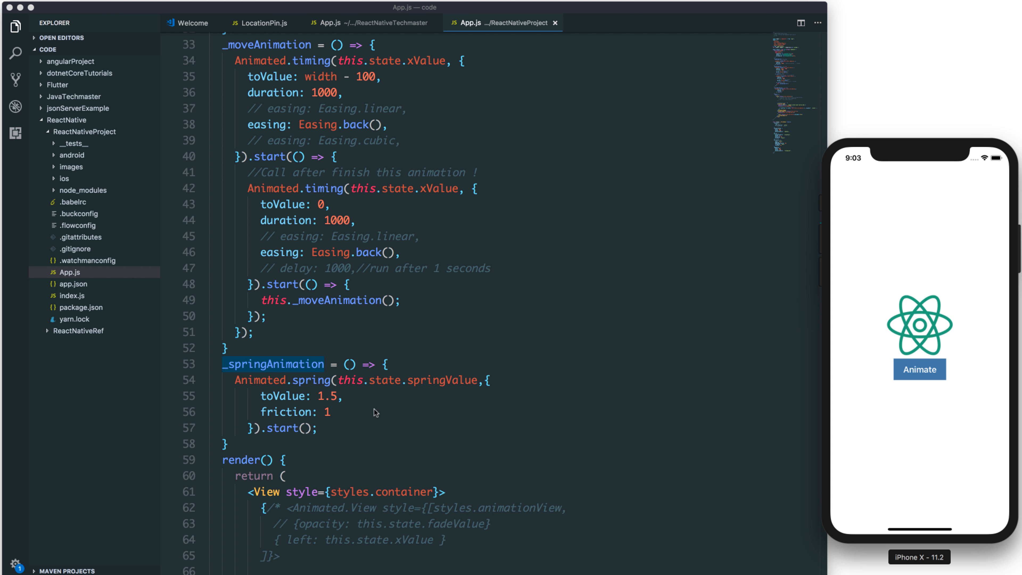
scroll("down", 3)
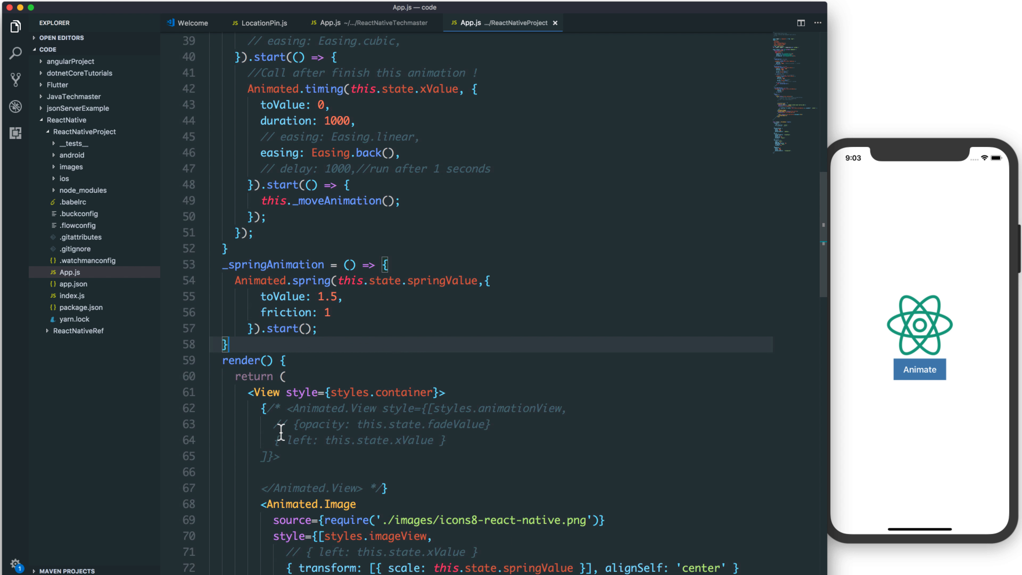
scroll("down", 3)
type("_rotateAnimation = () => {")
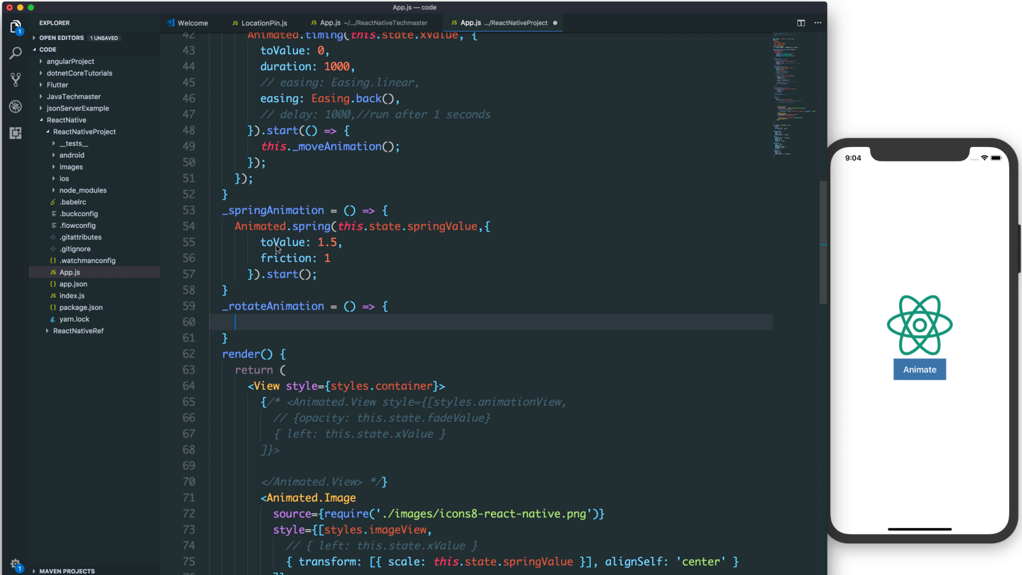
mouse_move(278, 302)
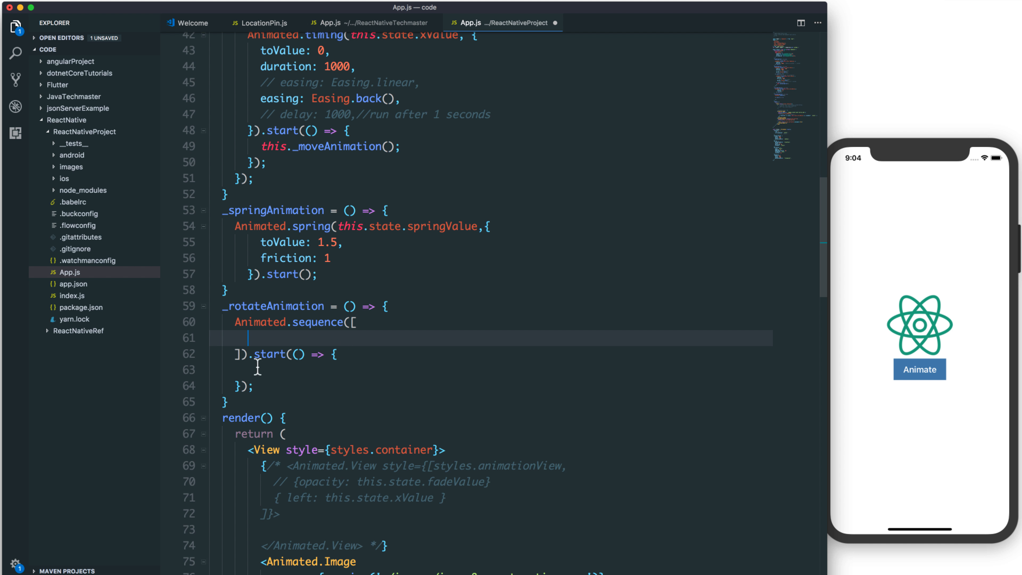
mouse_move(290, 375)
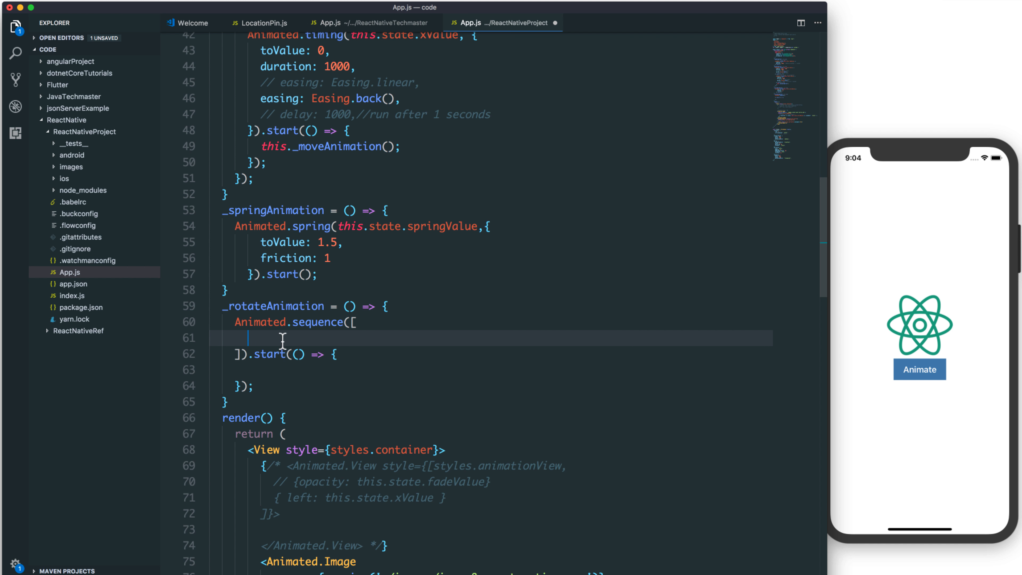
mouse_move(268, 364)
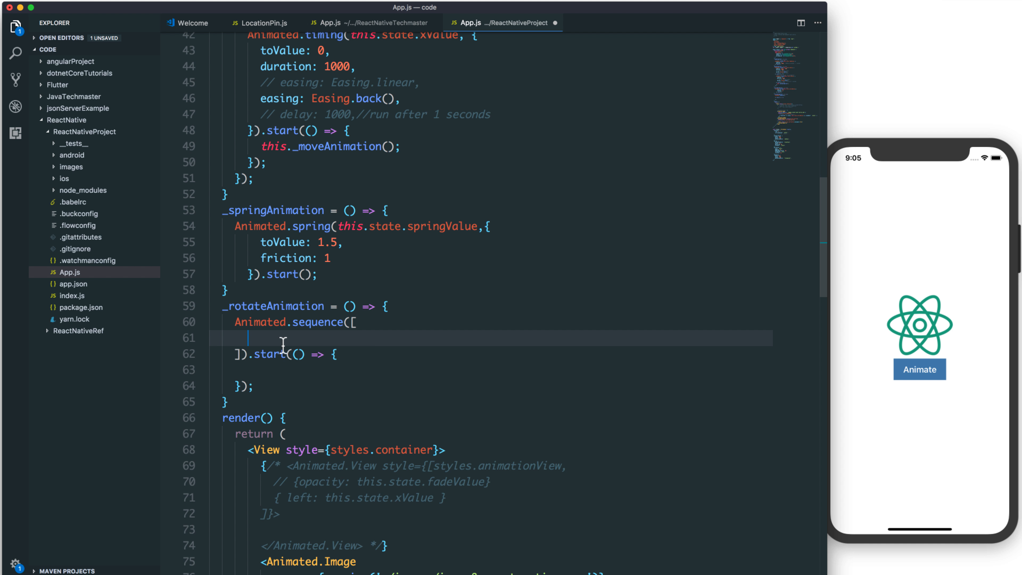
mouse_move(536, 342)
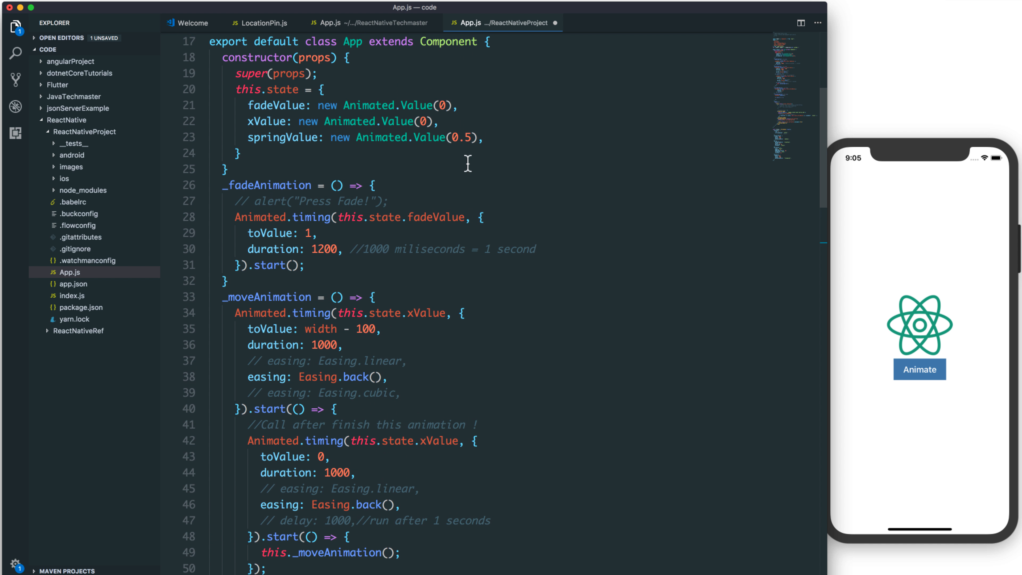
Add rotateValue: new Animated.Value(0) to state and a first timing step commented '1000 miliseconds = 1 second'.
type("rotateValue: new Animated.Value(0),")
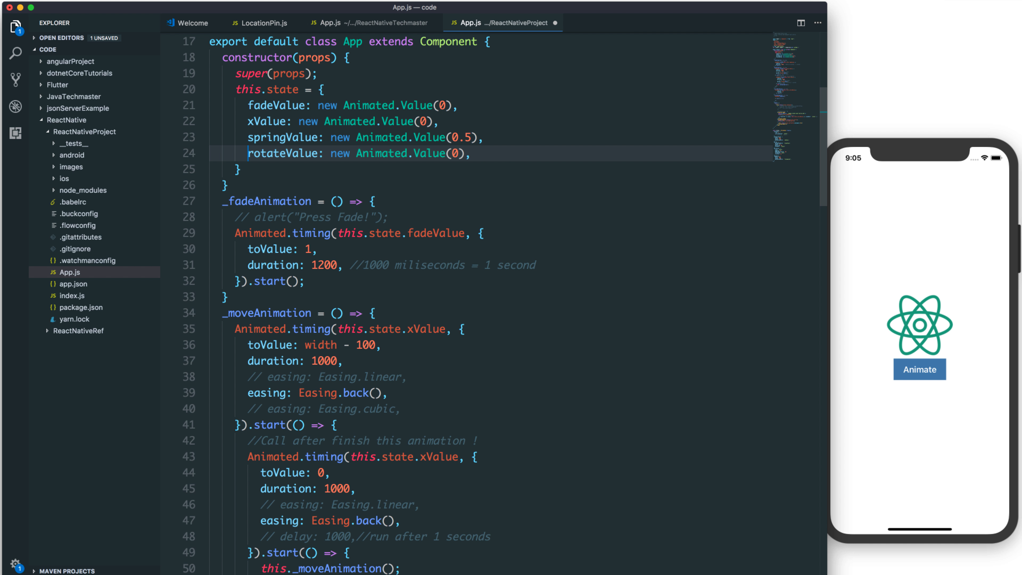
double_click(282, 153)
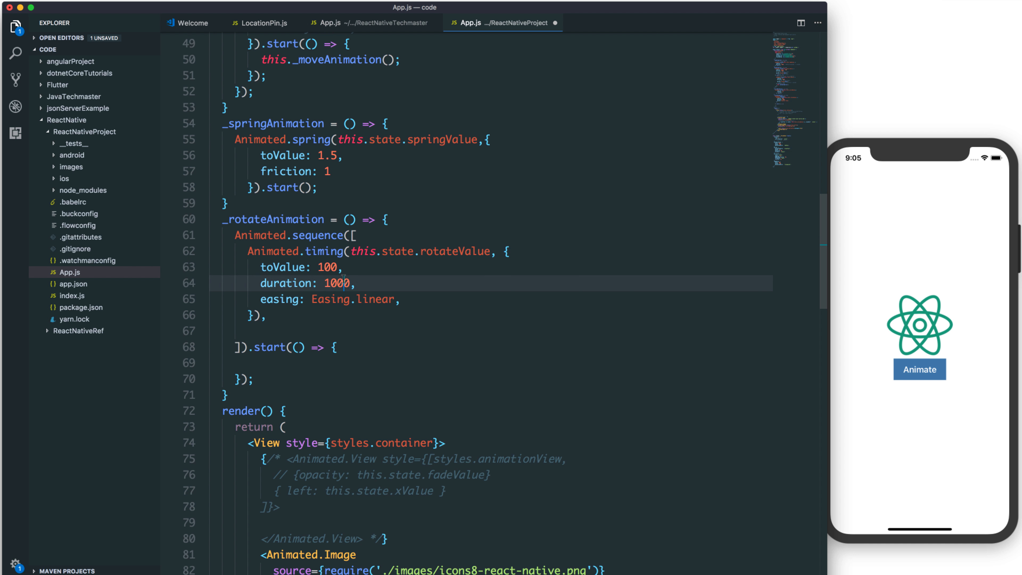
type("//1000 miliseconds = 1 second")
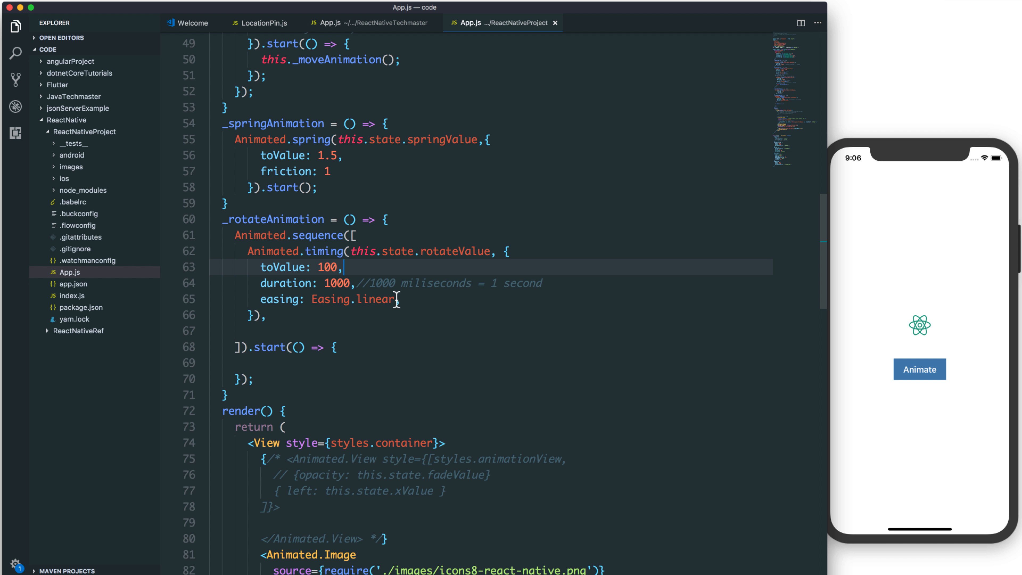
double_click(334, 282)
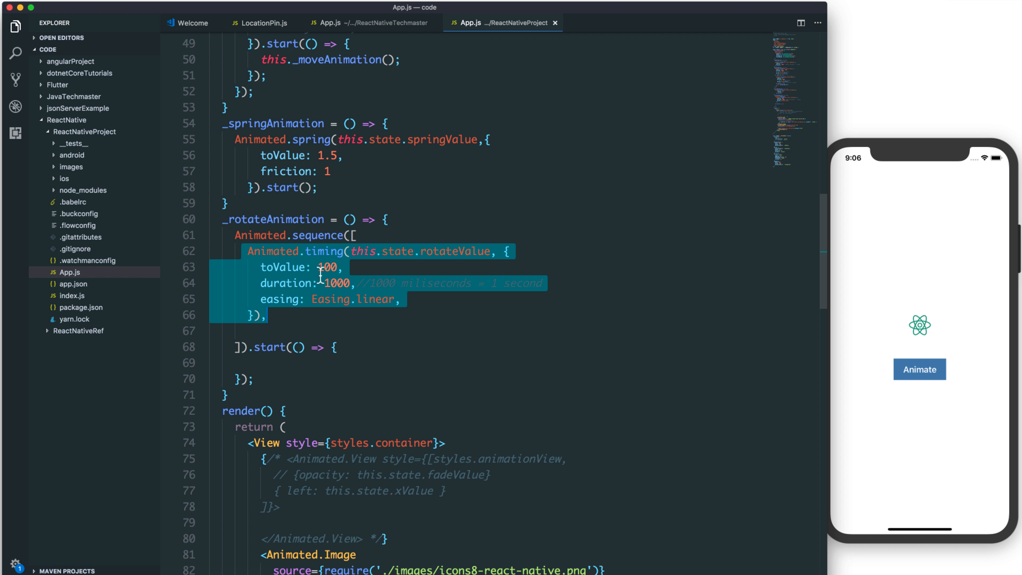
Duplicate the timing step into a reset step with duration 0, then move to the render method.
double_click(324, 266)
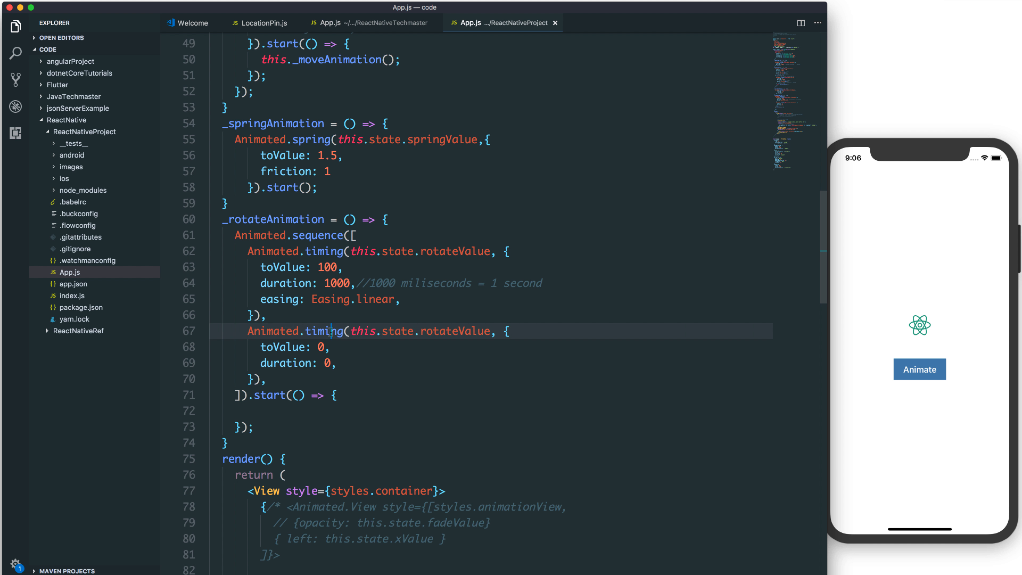
double_click(285, 363)
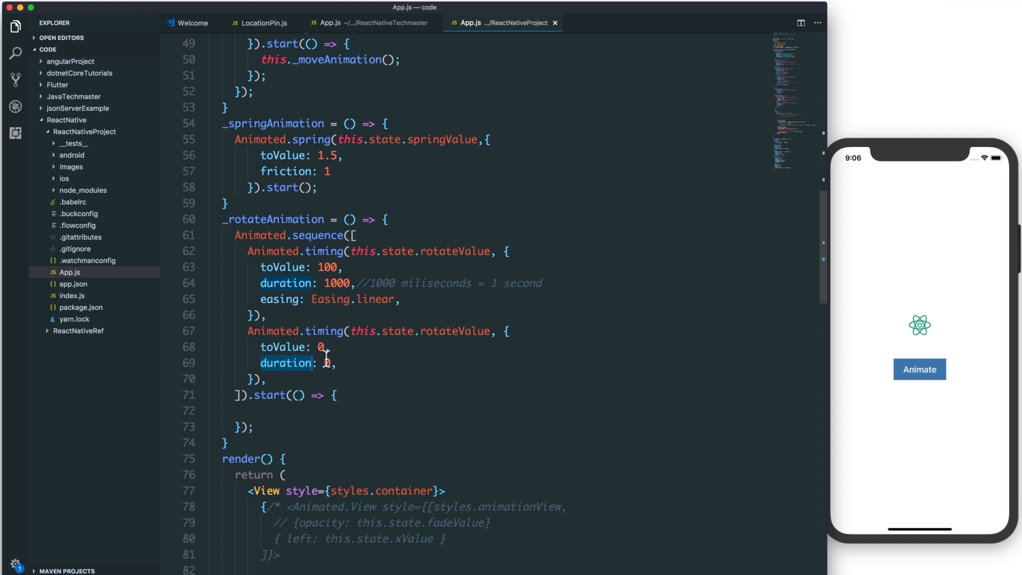
double_click(328, 363)
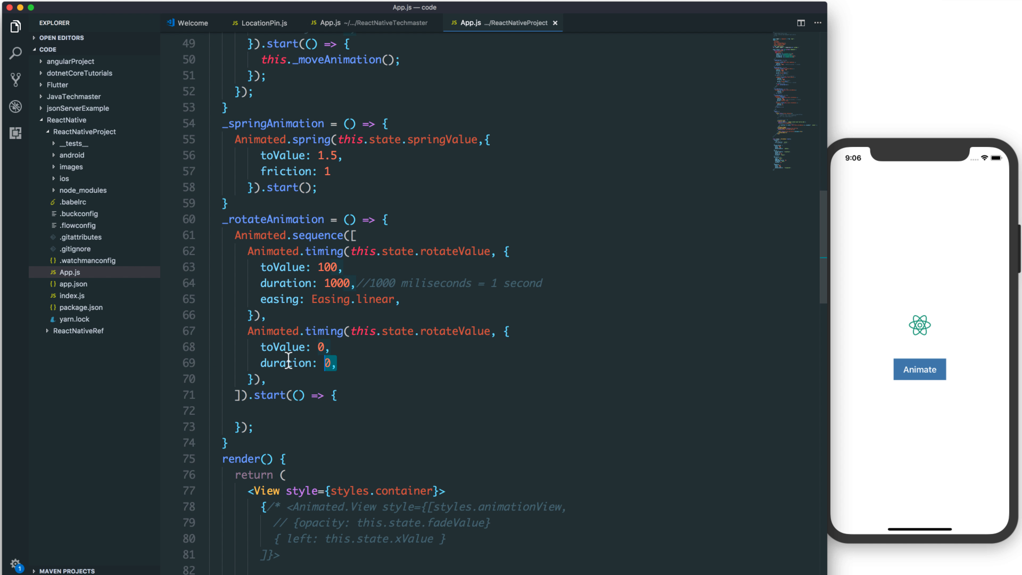
left_click(287, 363)
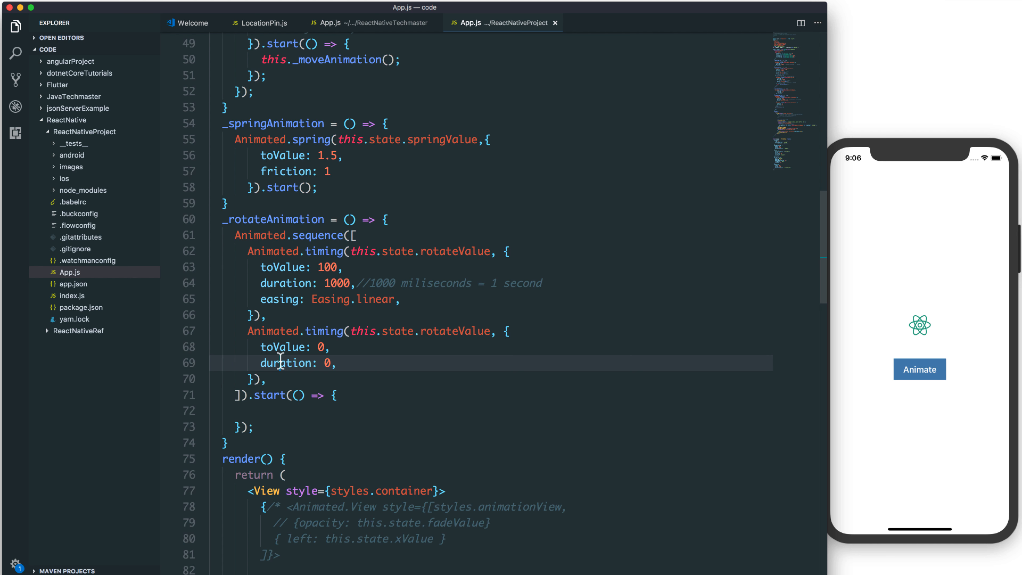
double_click(285, 363)
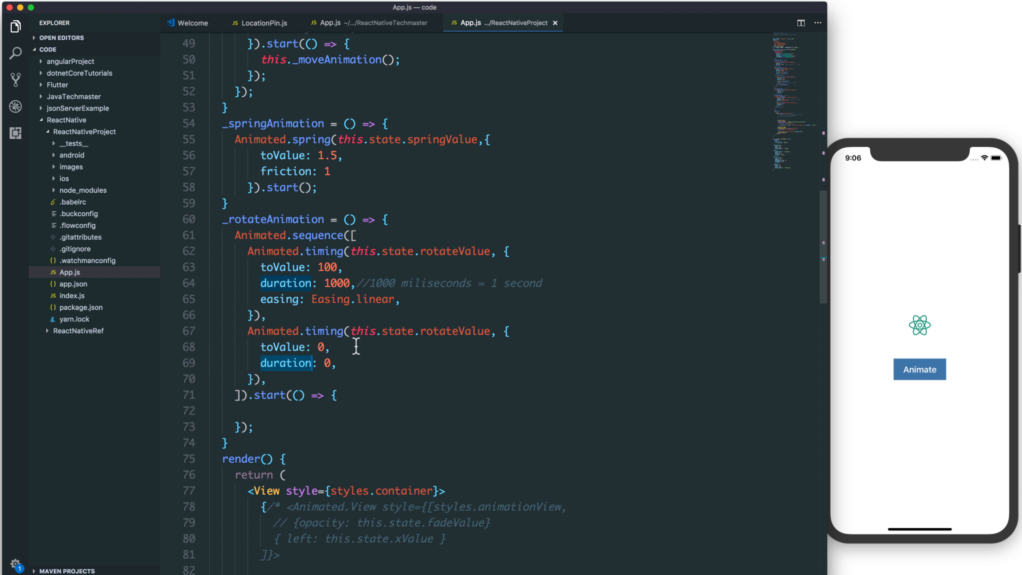
mouse_move(351, 362)
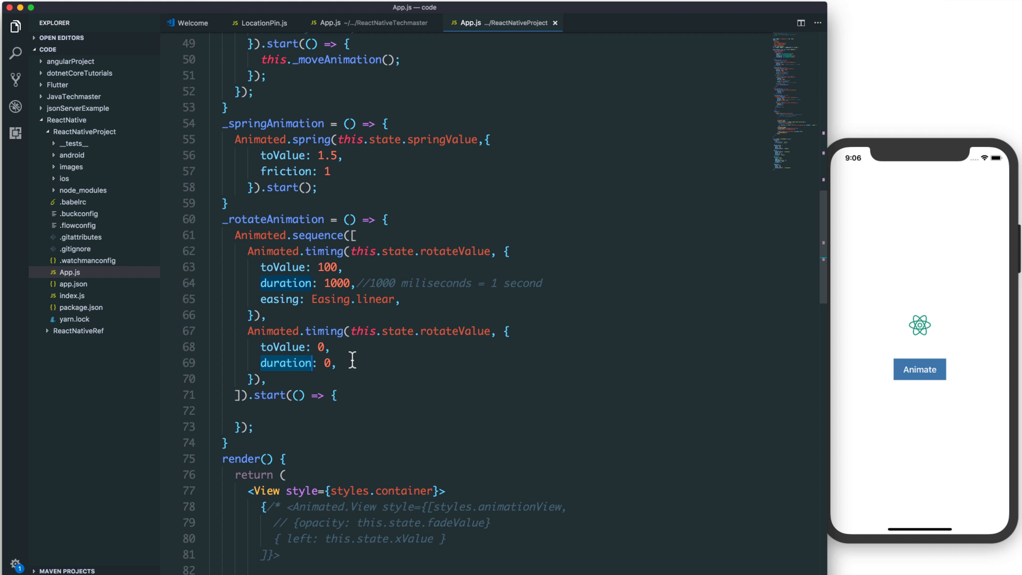
mouse_move(360, 354)
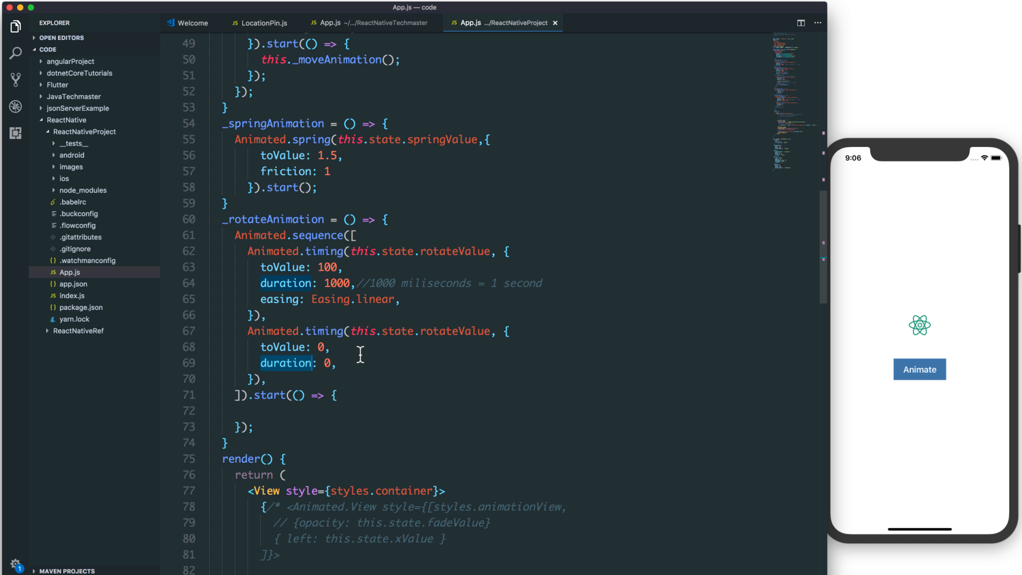
mouse_move(338, 416)
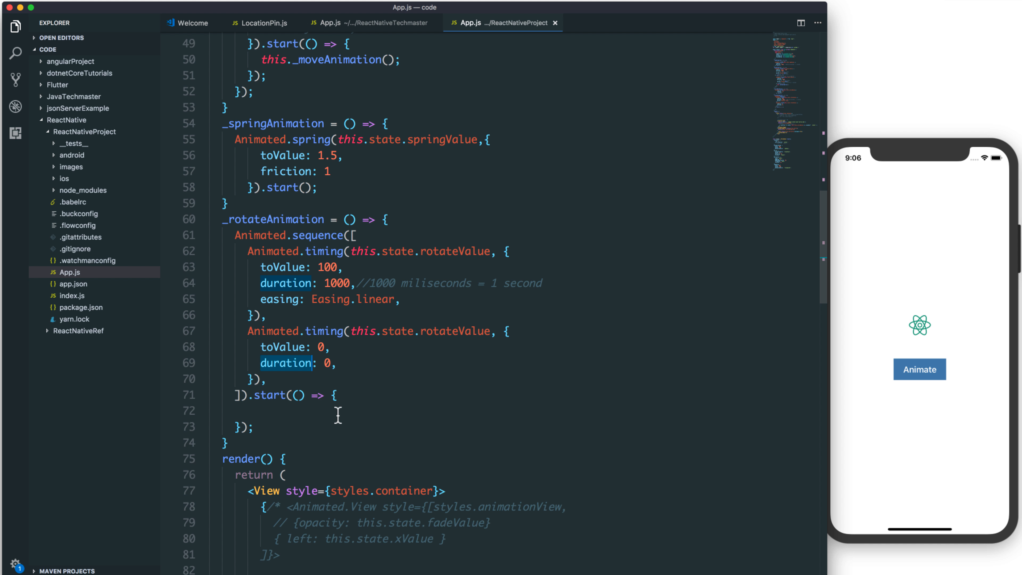
left_click(332, 347)
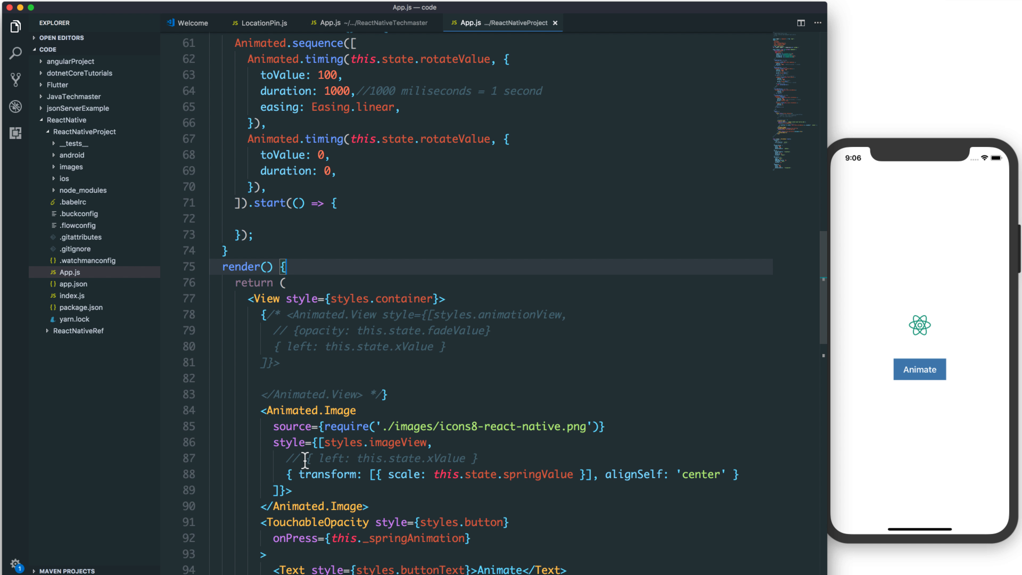
Define const interpolatedRotateAnimation interpolating rotateValue [0, 100] to ['0deg', '360deg'] in render.
type("const interpolatedRotateAnimation = this.state.rotateValue.interpolate({")
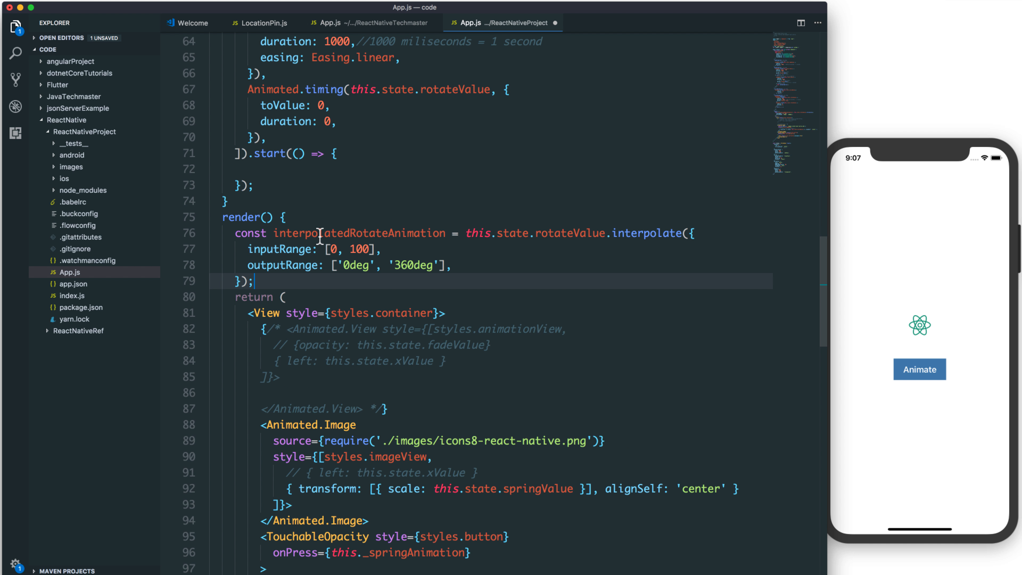
mouse_move(580, 236)
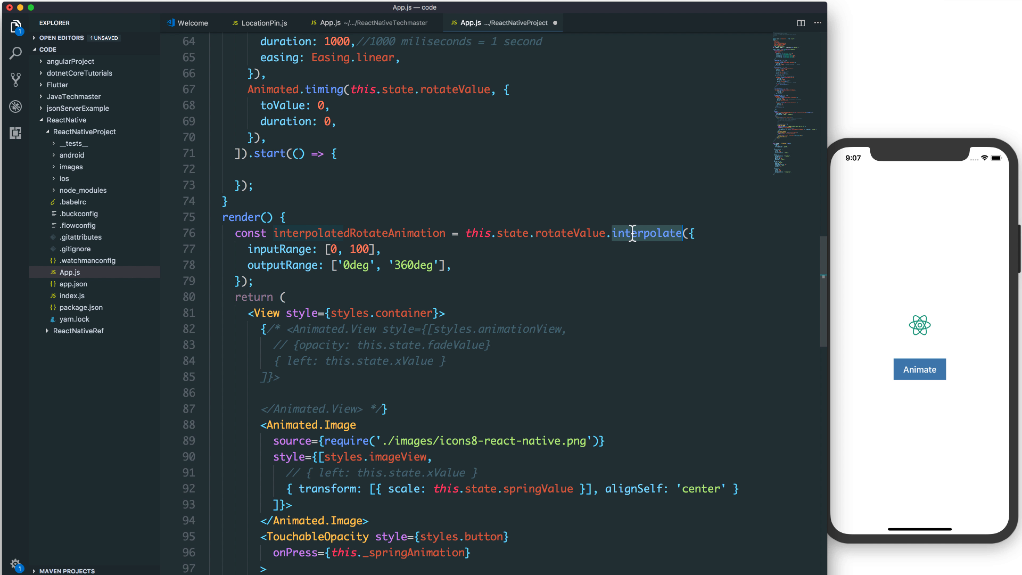
mouse_move(381, 253)
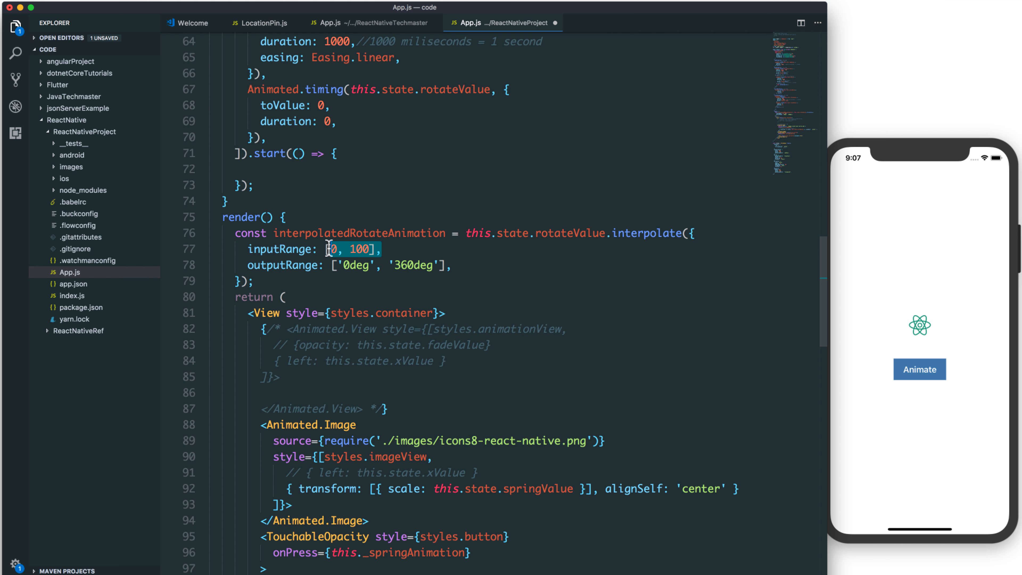
left_click(447, 265)
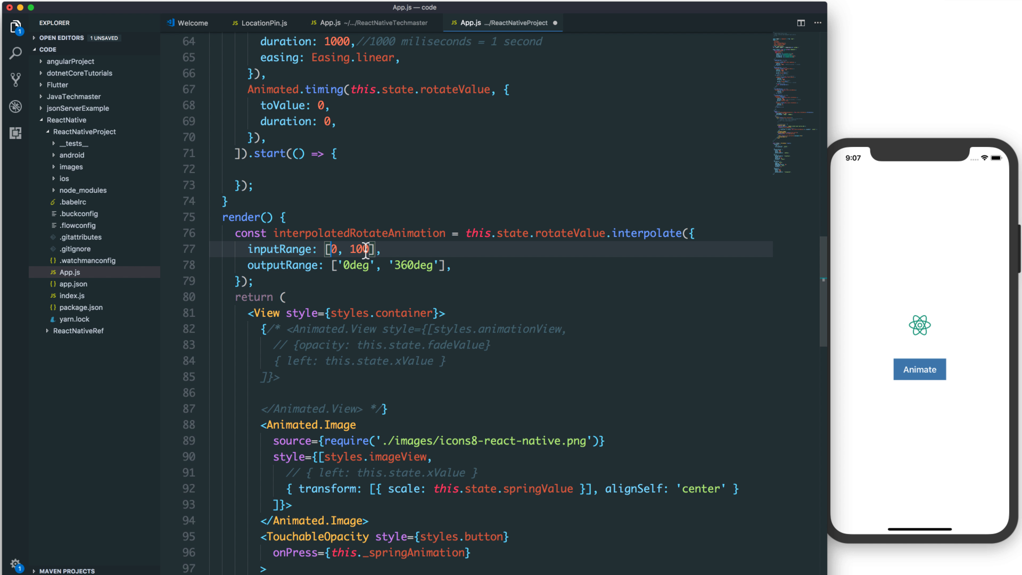
double_click(569, 233)
type("{ transform: [{ rotate: interpolatedRotateAnimation }] },")
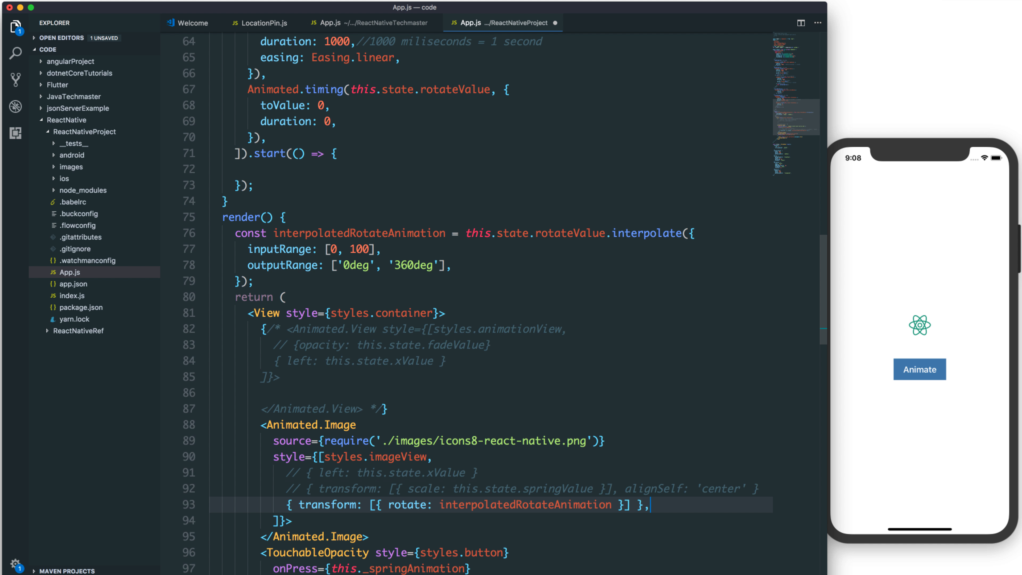
Replace the logo's scale transform with rotate: interpolatedRotateAnimation and save App.js.
double_click(360, 233)
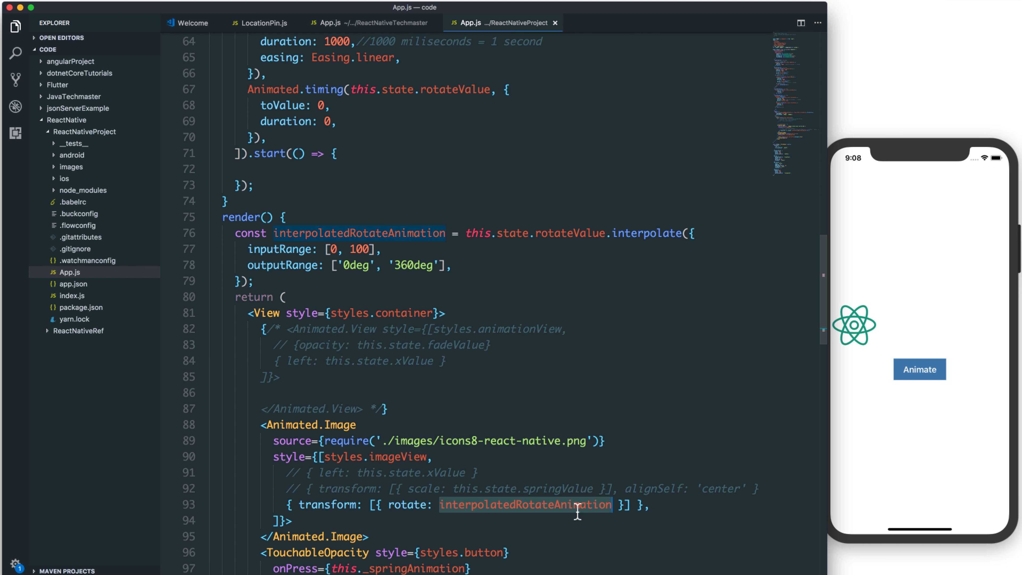
mouse_move(412, 508)
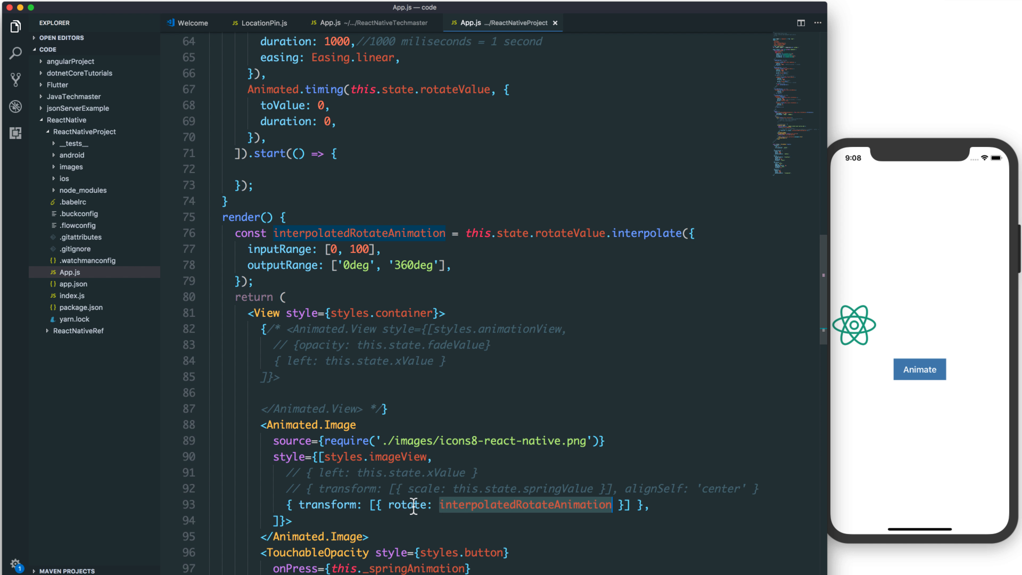
mouse_move(522, 514)
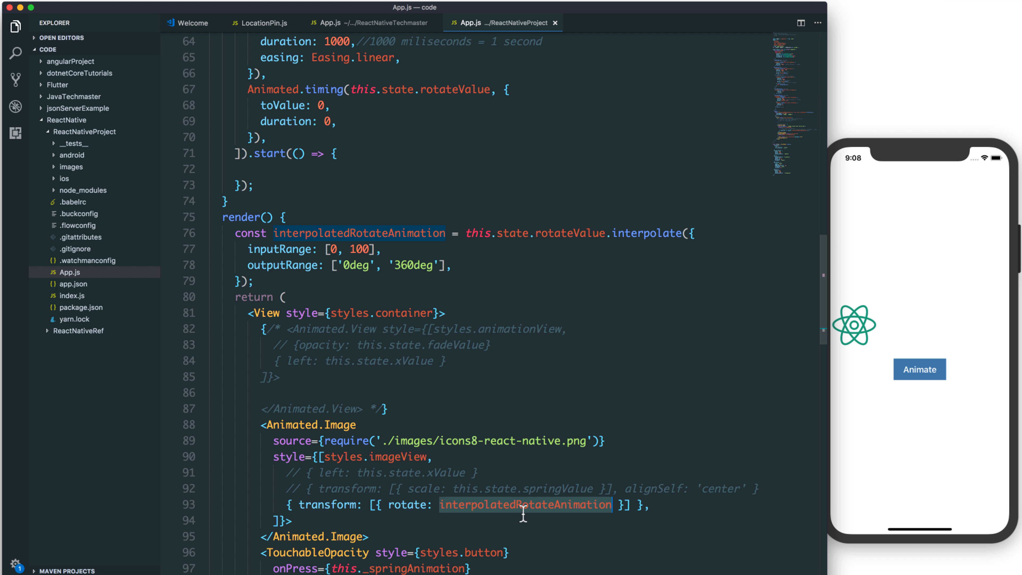
double_click(407, 505)
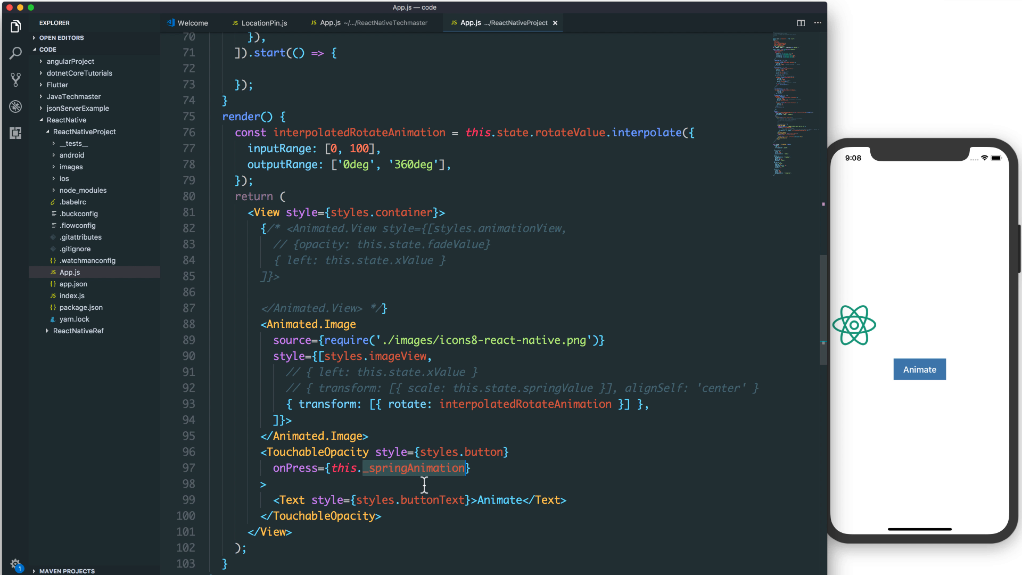
Set the Animate button's onPress to this._rotateAnimation and run it in the iPhone X simulator.
type("_rotateAnimation")
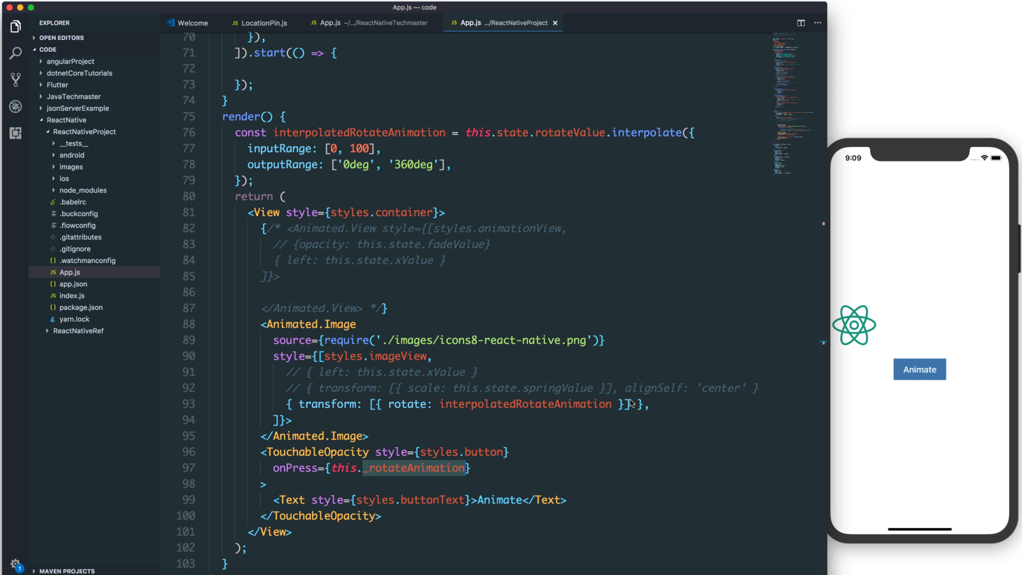
left_click(919, 369)
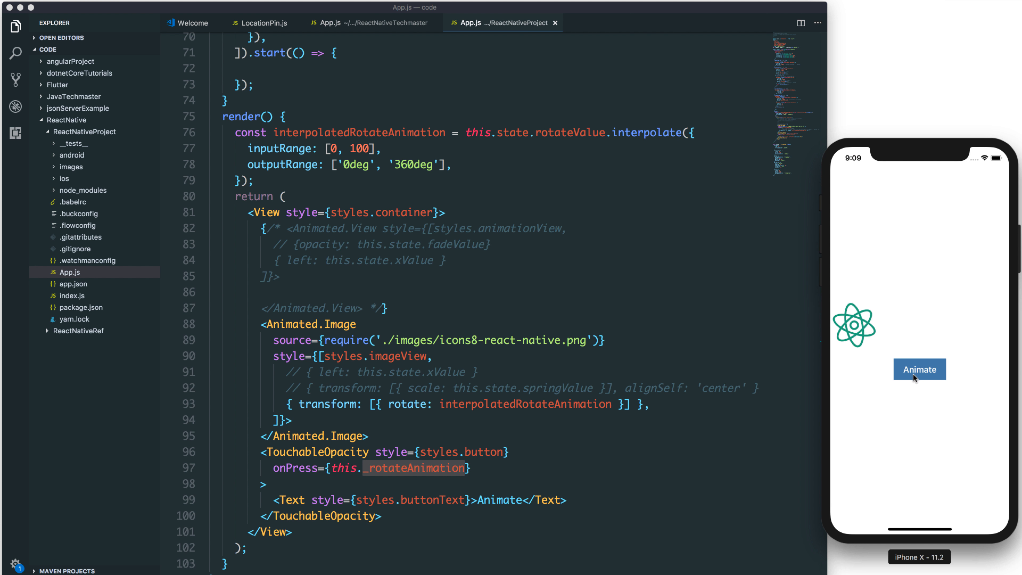
left_click(919, 369)
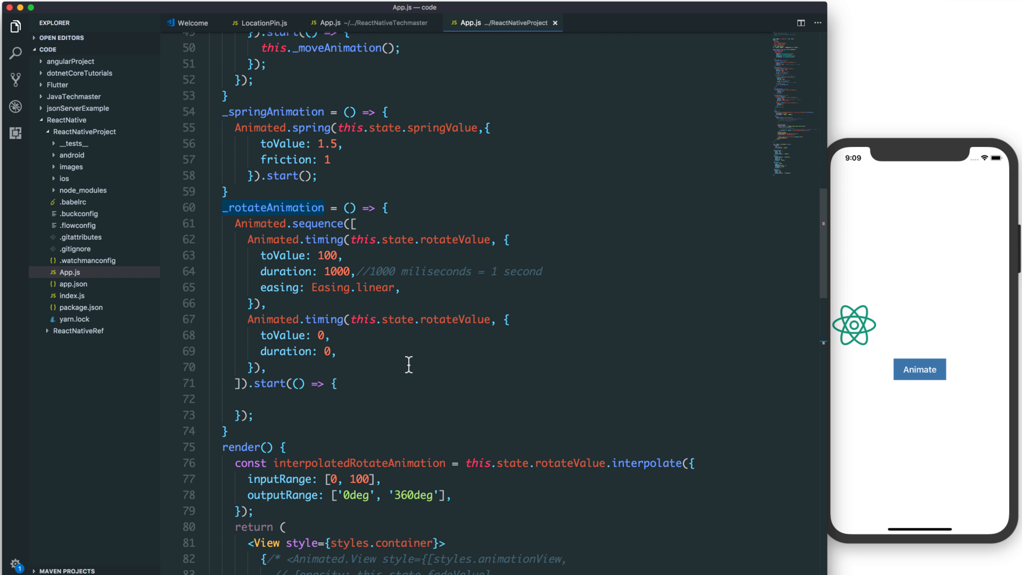
Call this._rotateAnimation() in the start callback, commented '//rotate infinitely', and test it.
left_click(313, 398)
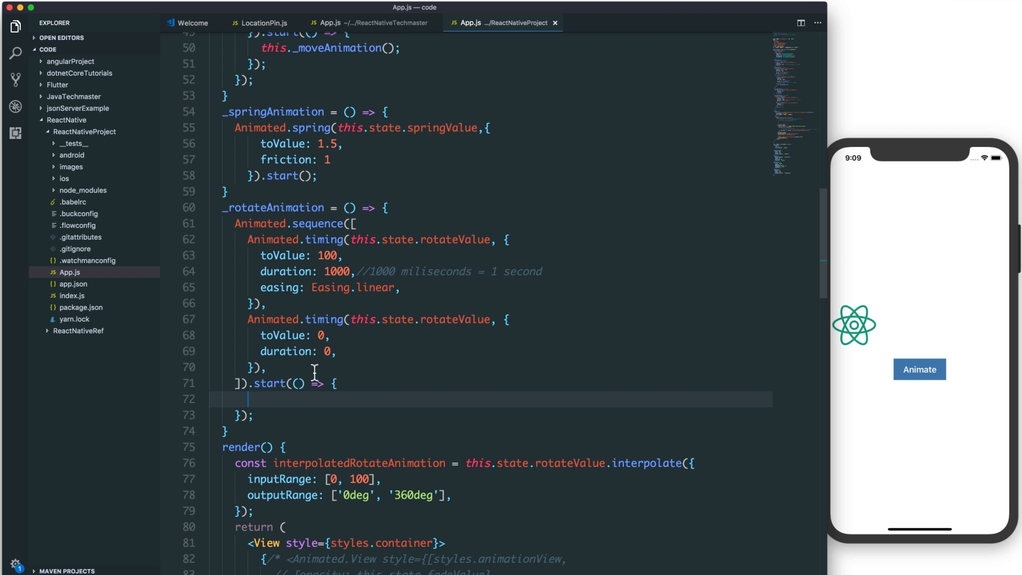
mouse_move(273, 224)
type("this._rotateAnimation();//rotate infinitely")
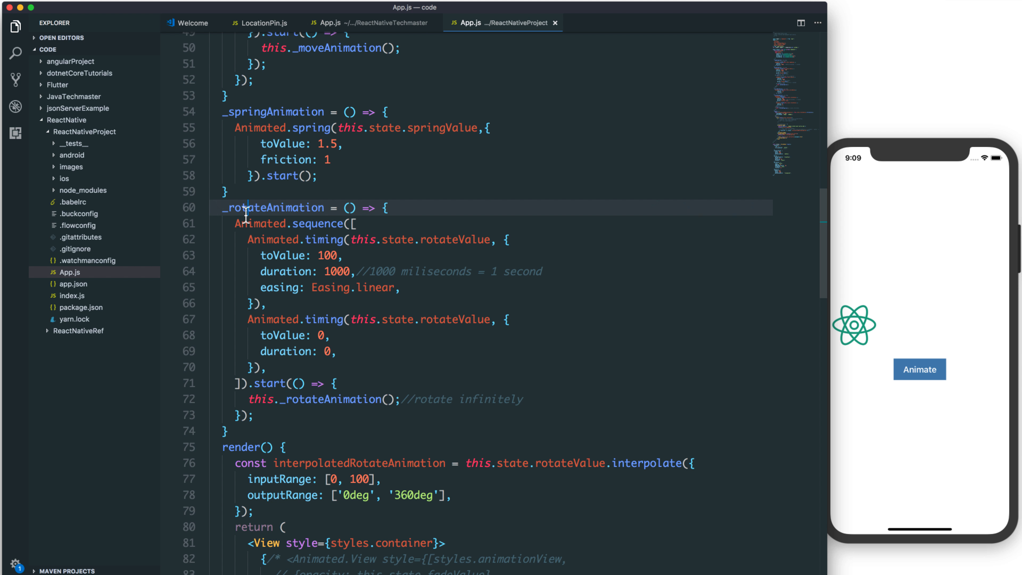
double_click(273, 207)
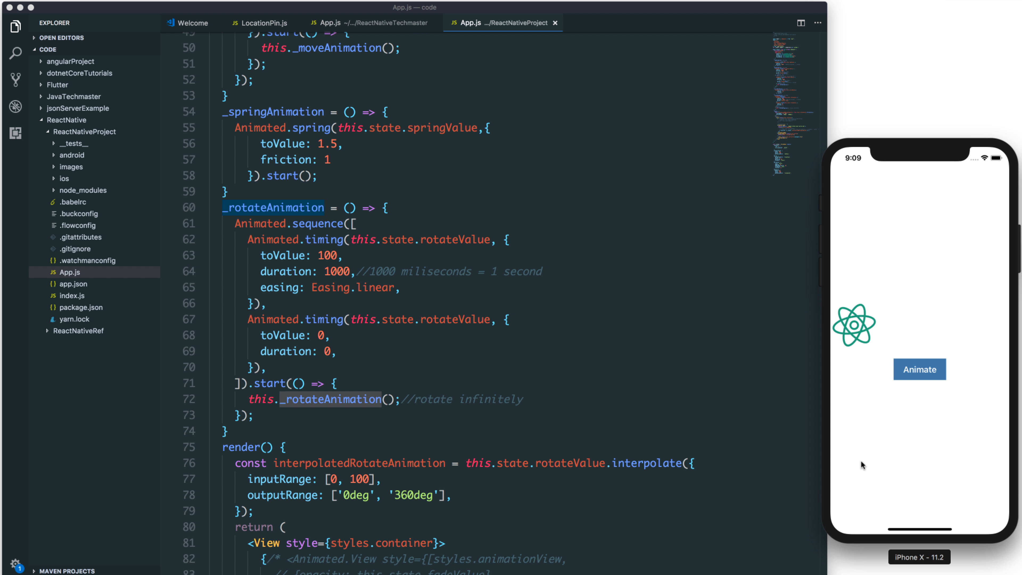
mouse_move(854, 349)
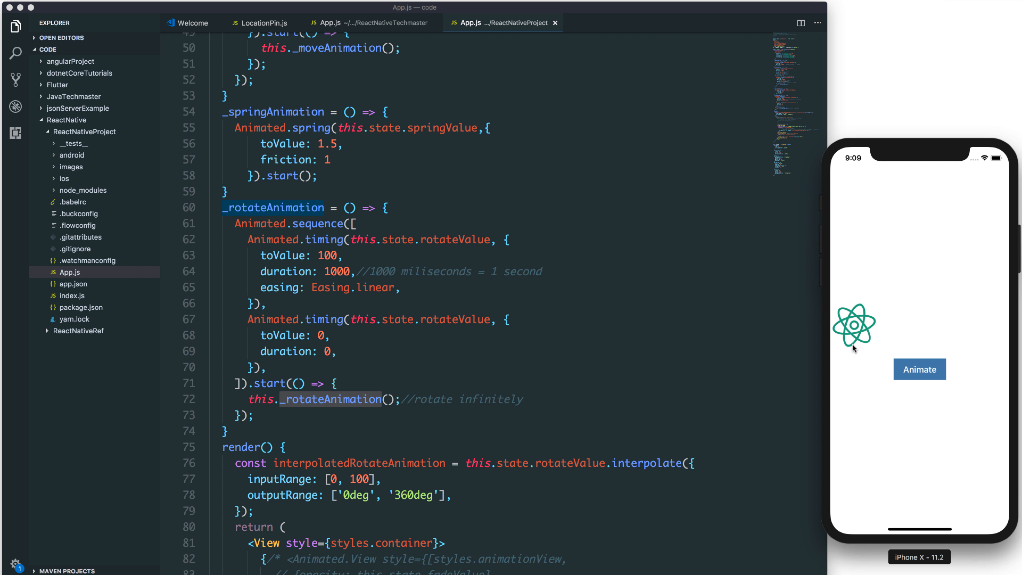
mouse_move(373, 227)
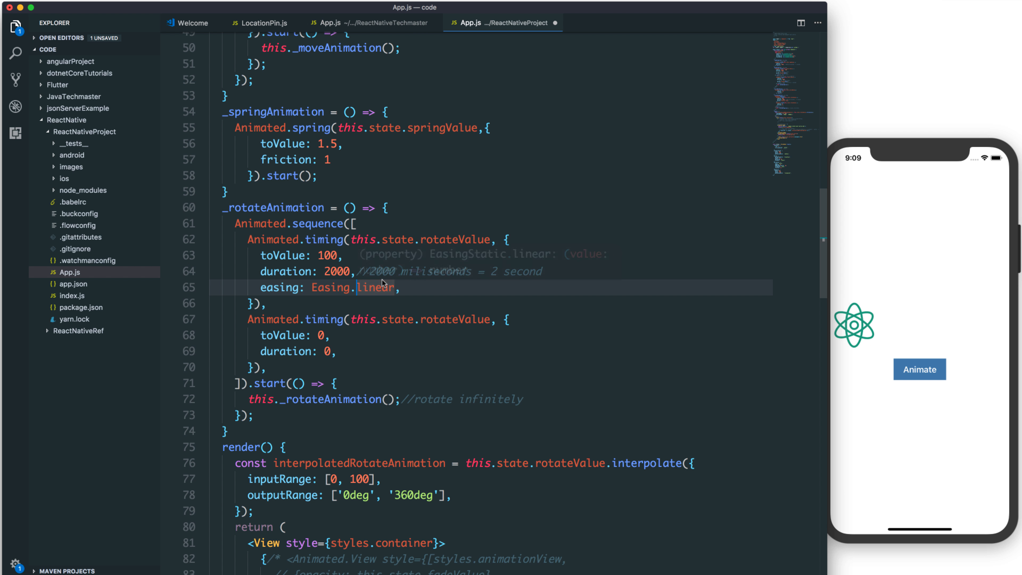
mouse_move(446, 298)
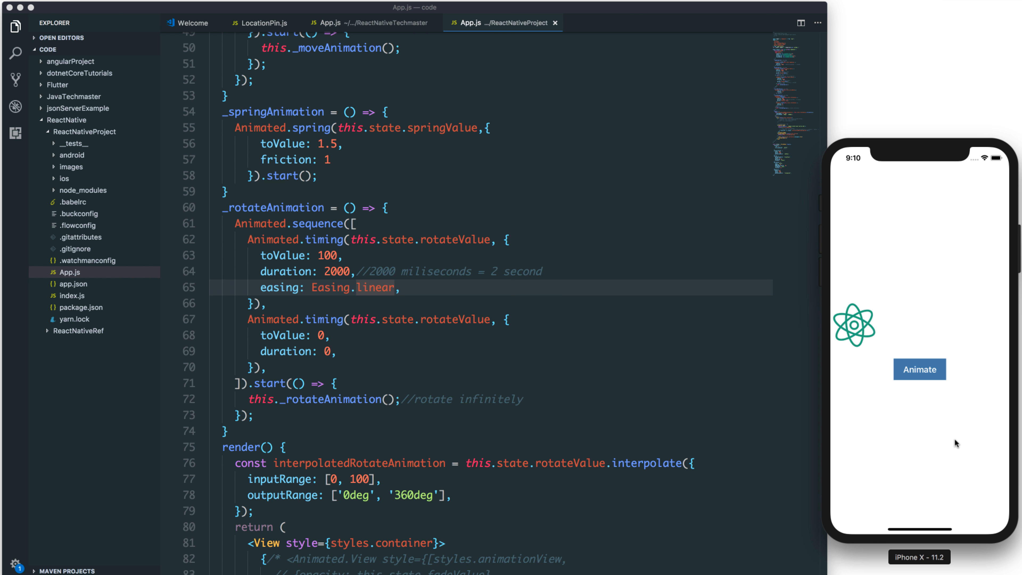
mouse_move(860, 352)
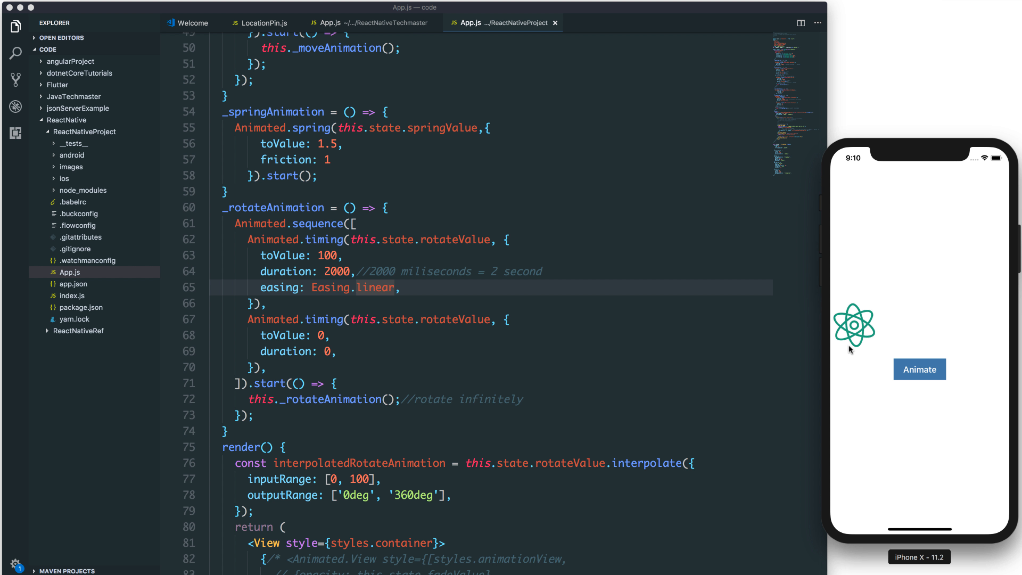
mouse_move(869, 365)
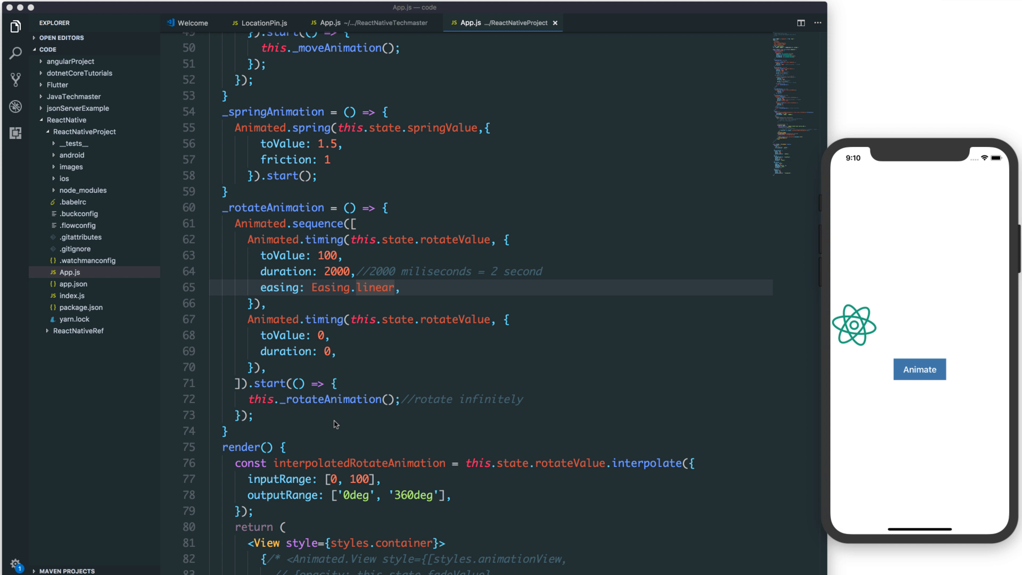
Add a _moveAndRotateAnimation function holding an Animated.parallel block with a comment and empty line.
scroll("down", 3)
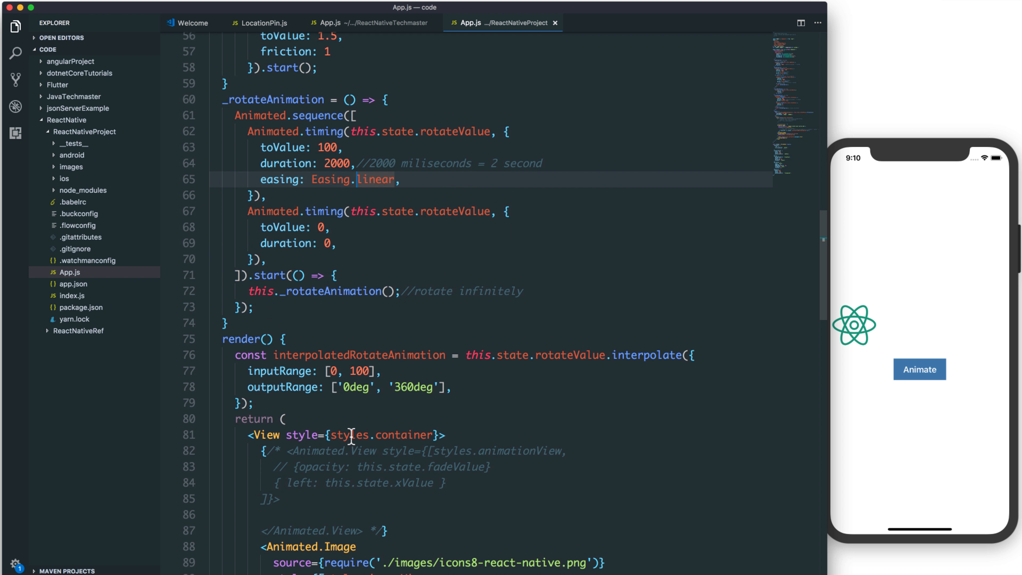
type("_moveAndRotateAnimation = () => {")
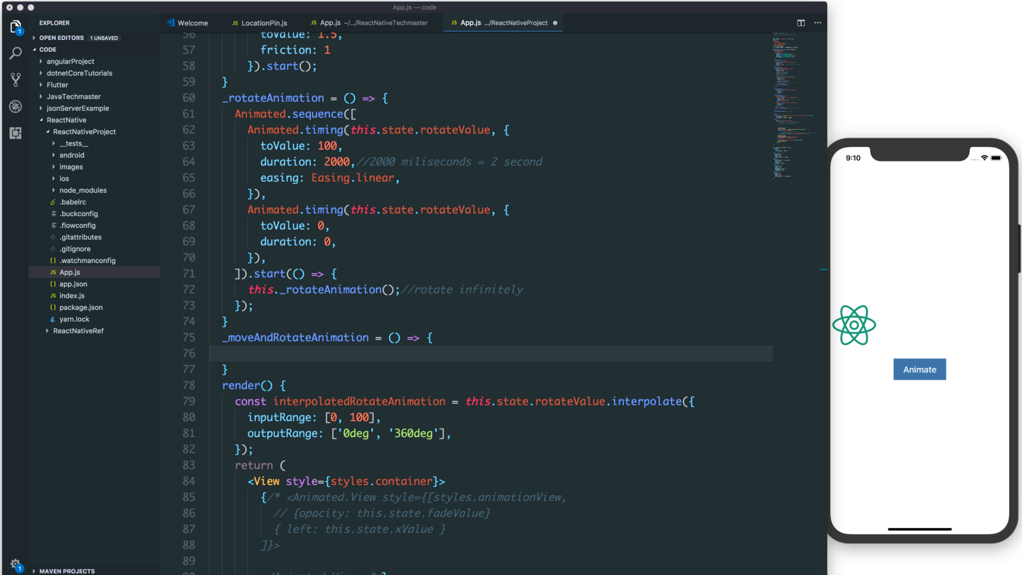
mouse_move(255, 357)
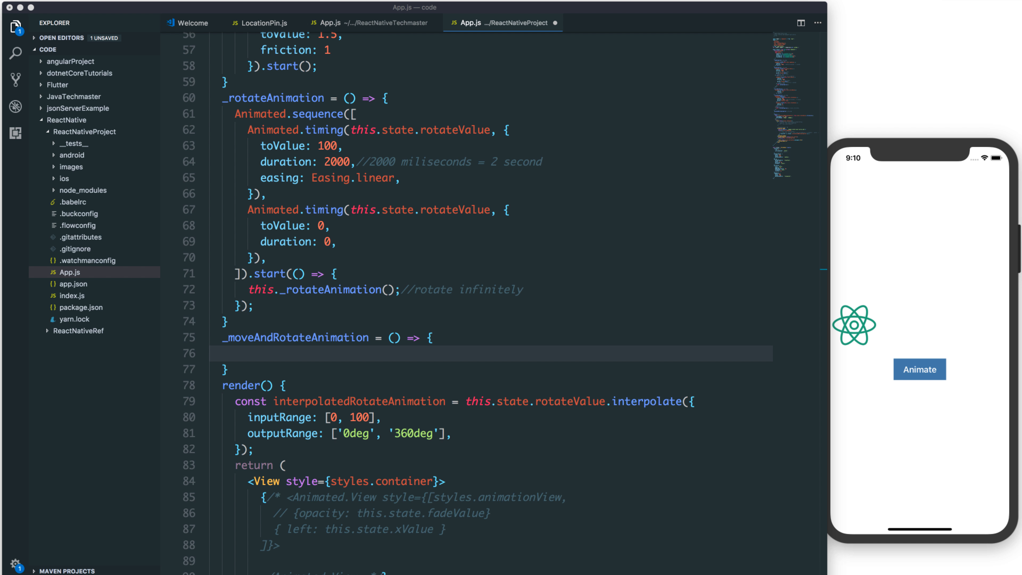
left_click(236, 353)
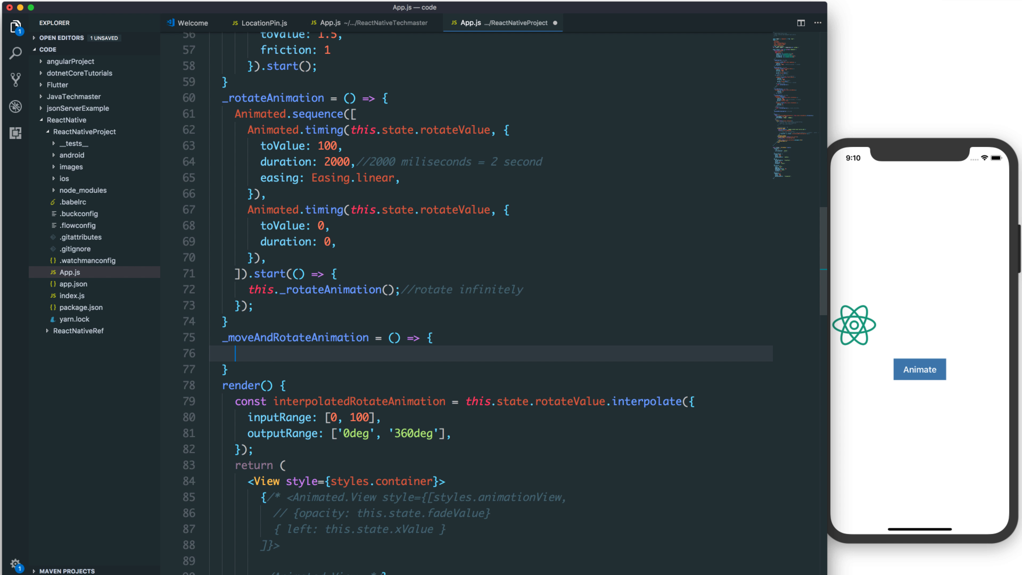
type("Animated.parallel([")
type("//This contains Animations which run at the same time !")
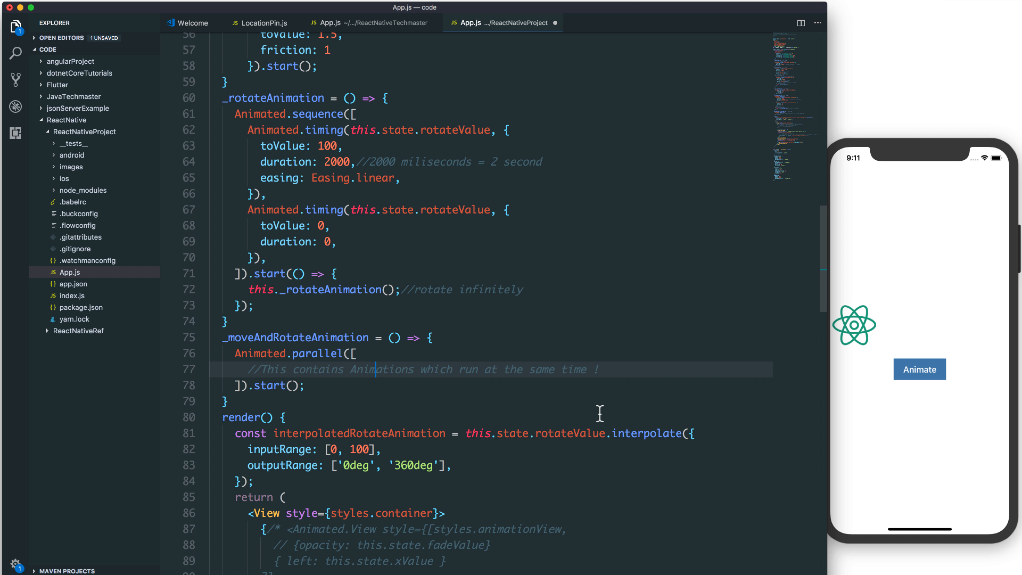
mouse_move(303, 391)
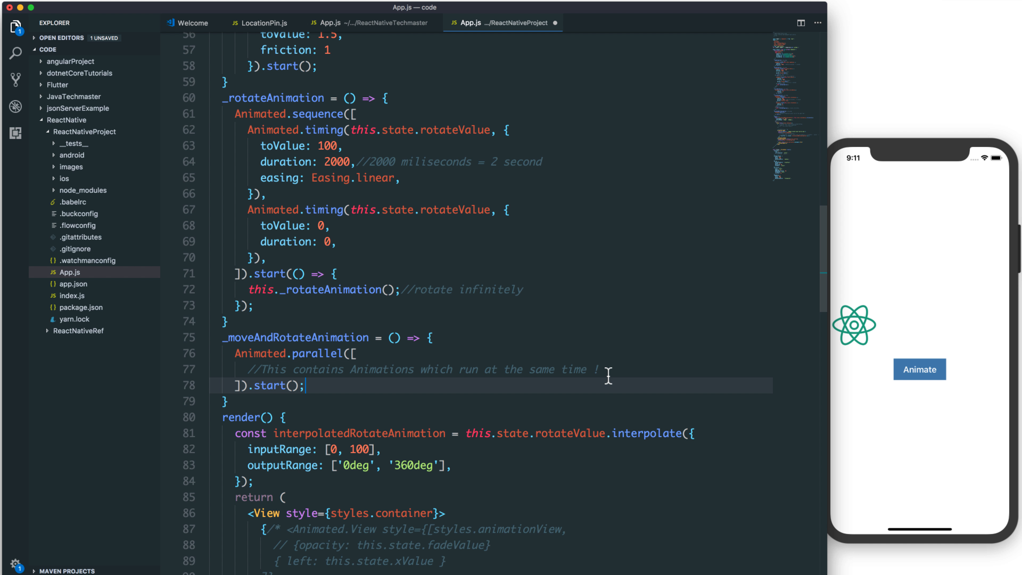
left_click(593, 369)
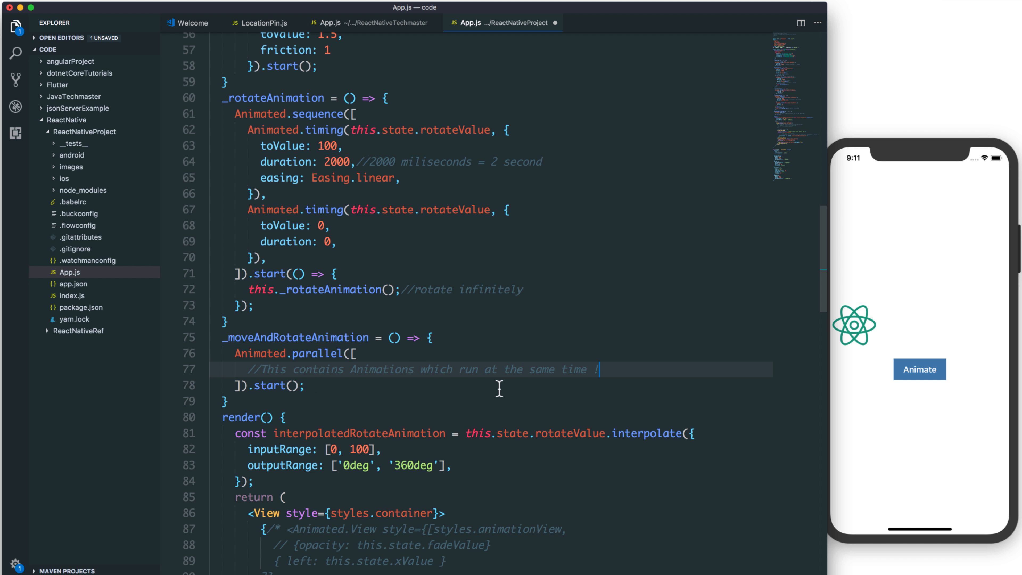
mouse_move(453, 380)
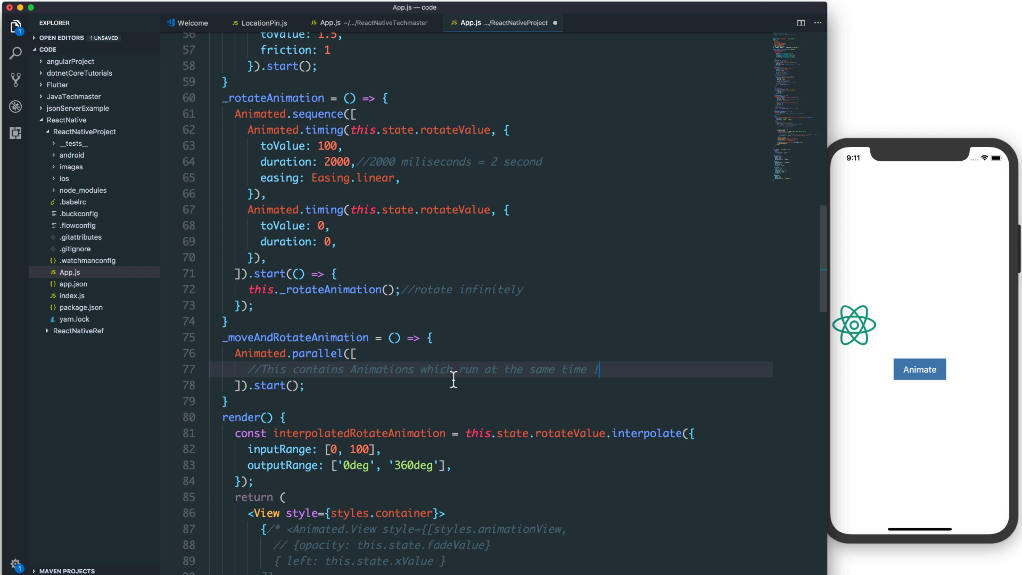
mouse_move(589, 380)
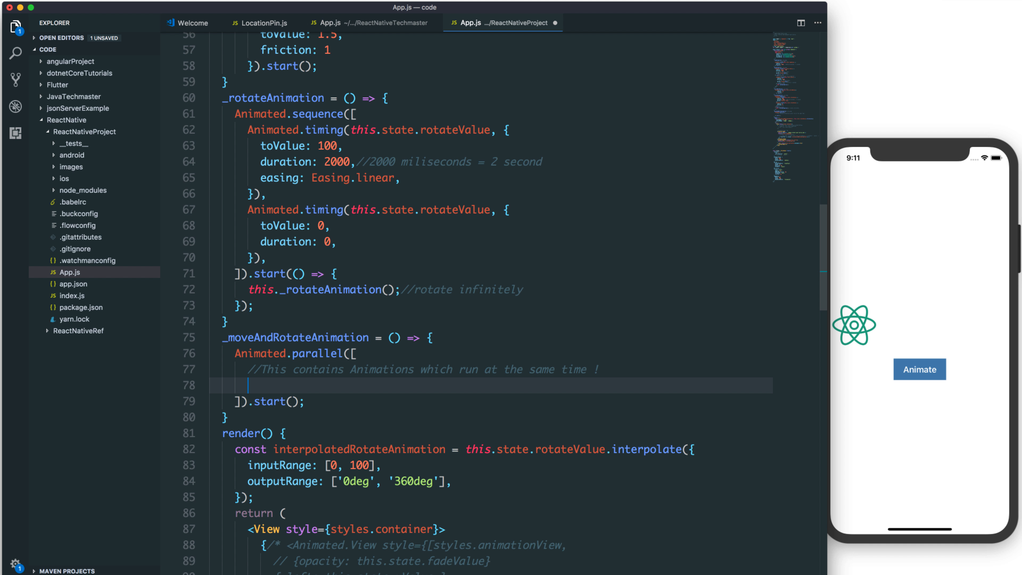
scroll("down", 3)
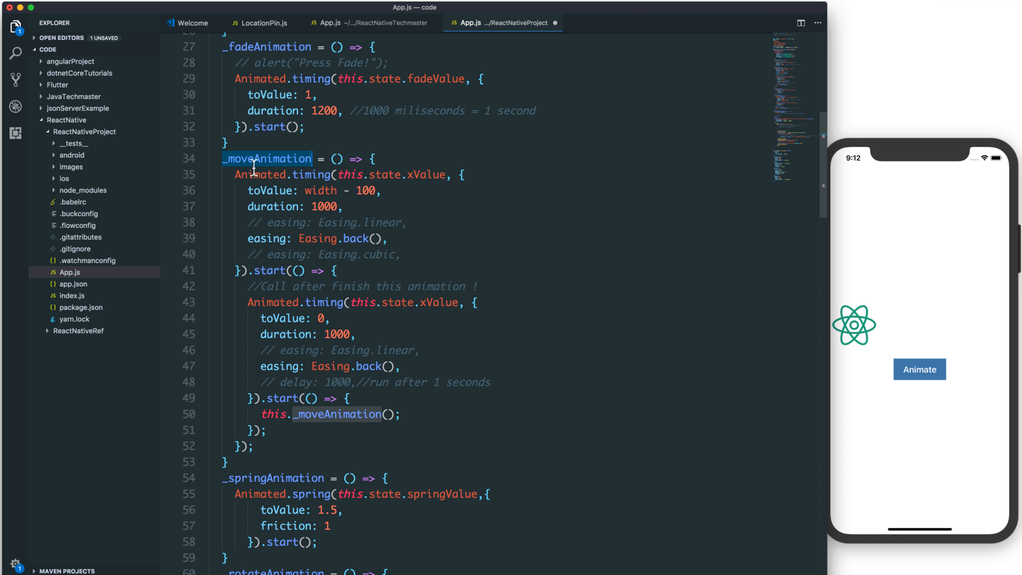
Fill the parallel array with this._moveAnimation() and this._rotateAnimation(), save, and select the function name.
scroll("down", 3)
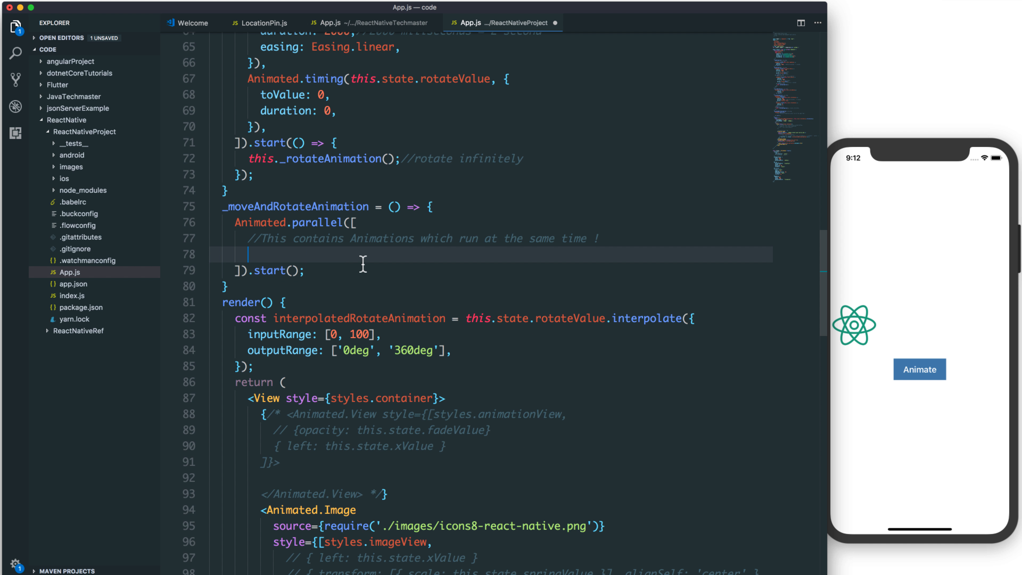
type("this._moveAnimation()")
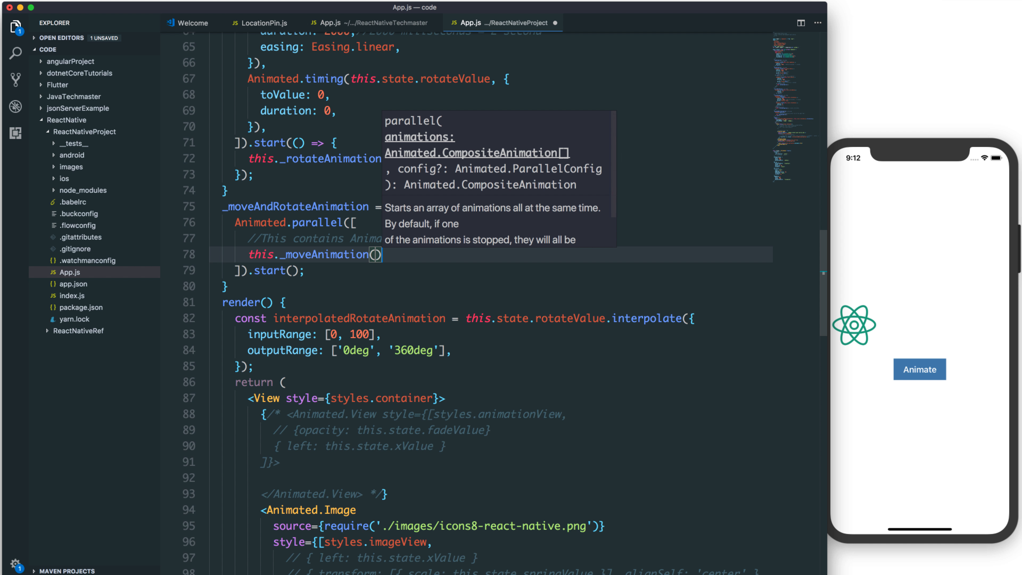
type("this._rotateAnimation")
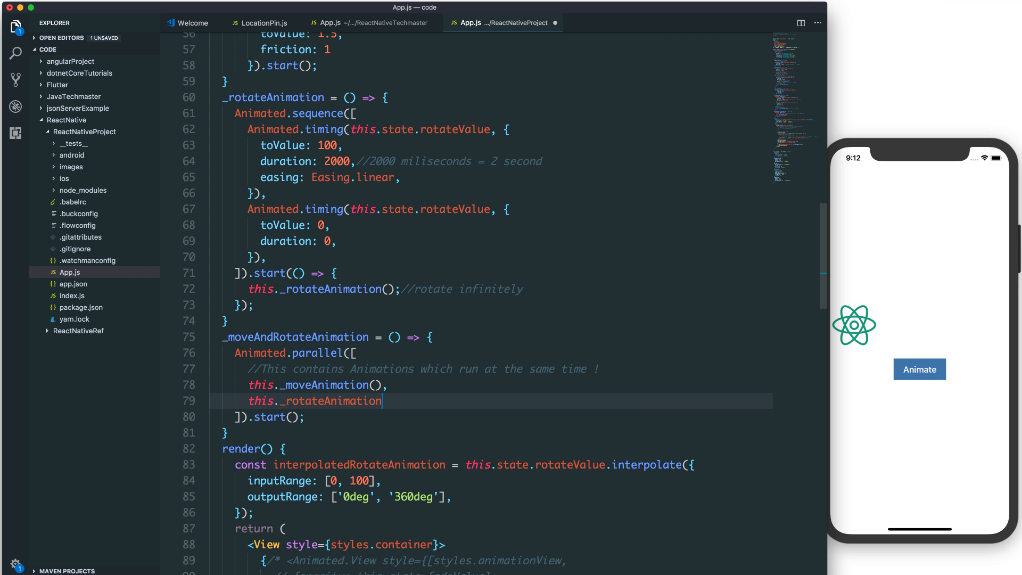
type("()")
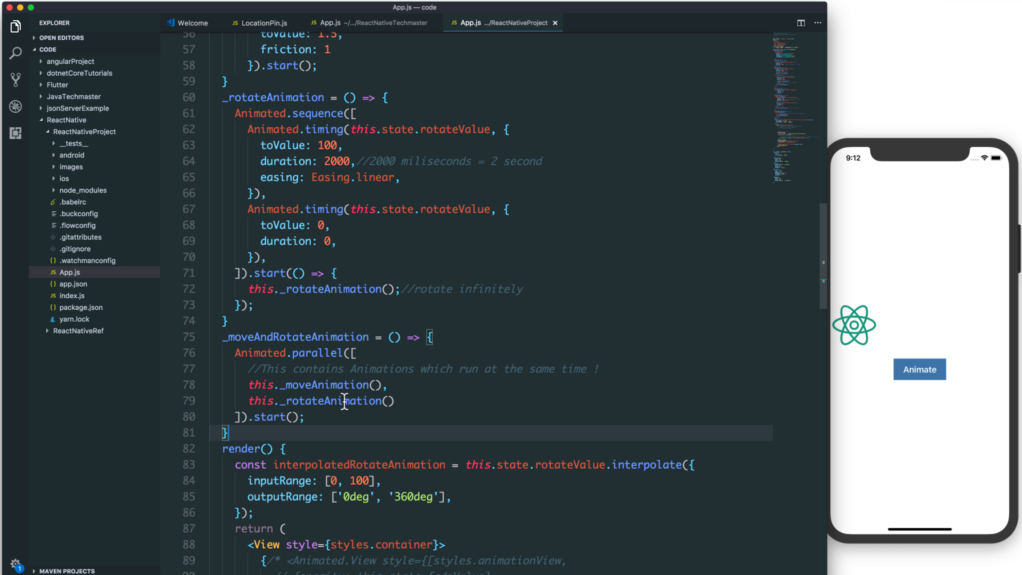
double_click(331, 400)
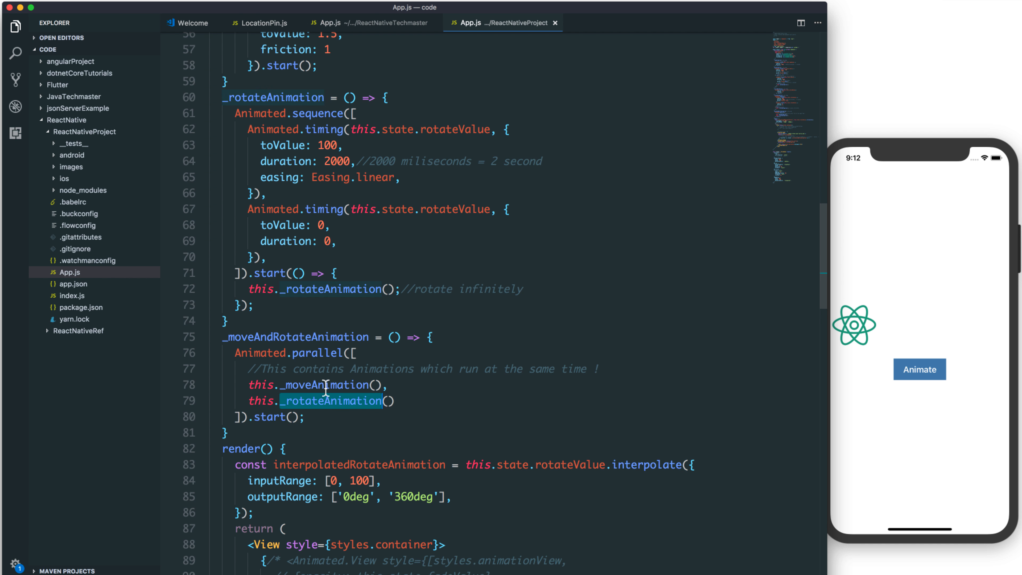
double_click(295, 337)
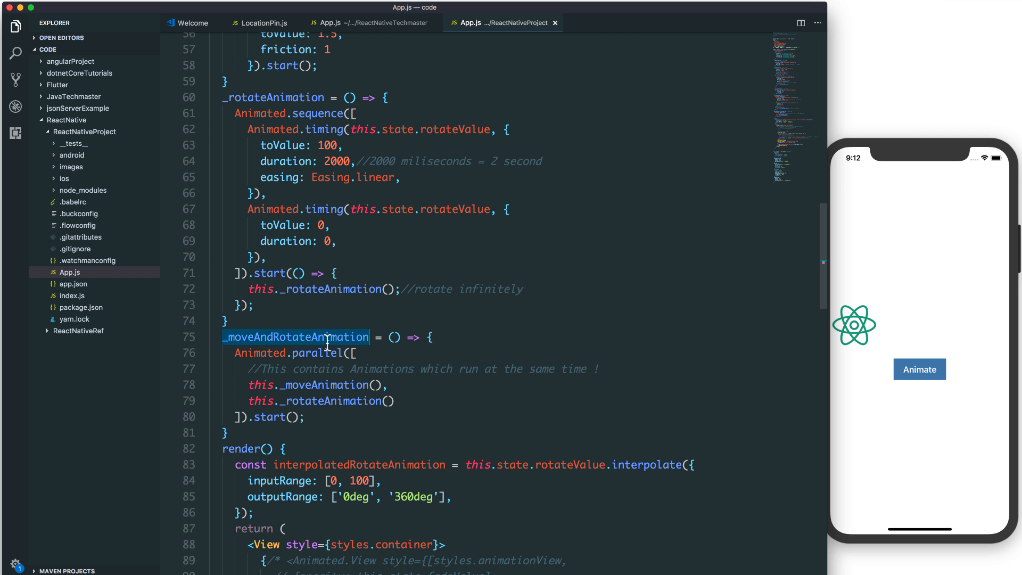
mouse_move(442, 490)
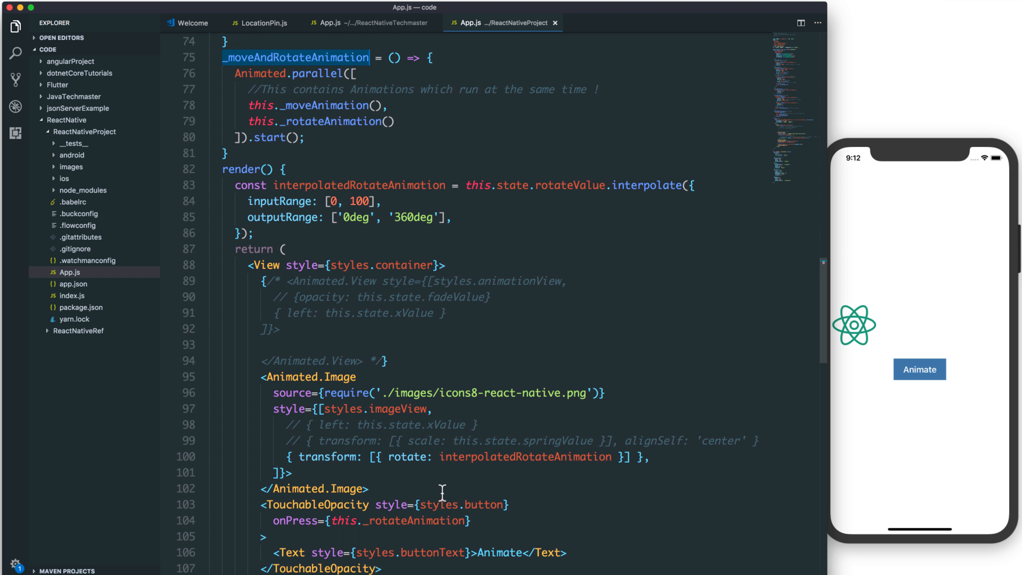
Set onPress to this._moveAndRotateAnimation and restore left: this.state.xValue in the logo style.
left_click(396, 515)
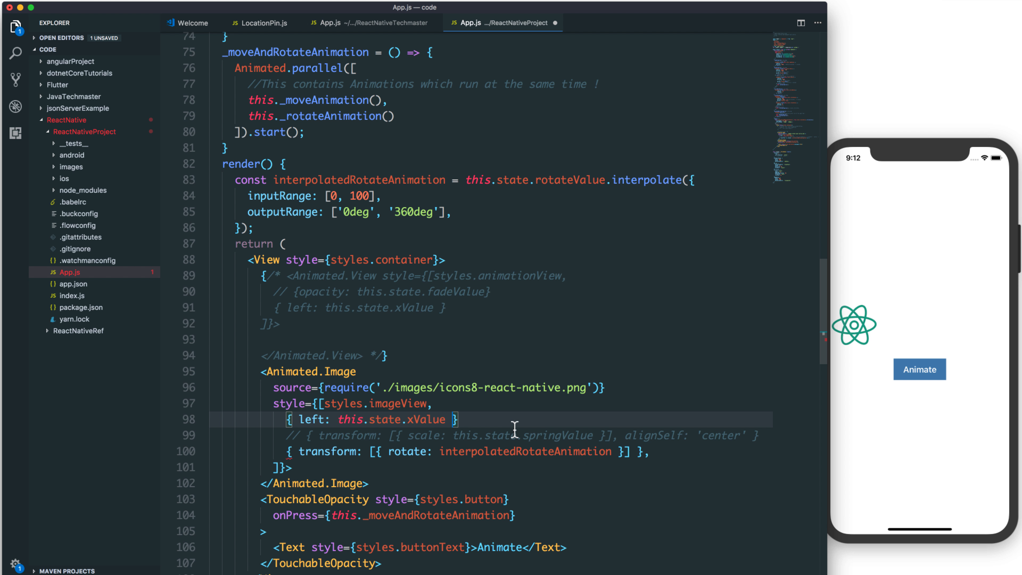
type(",")
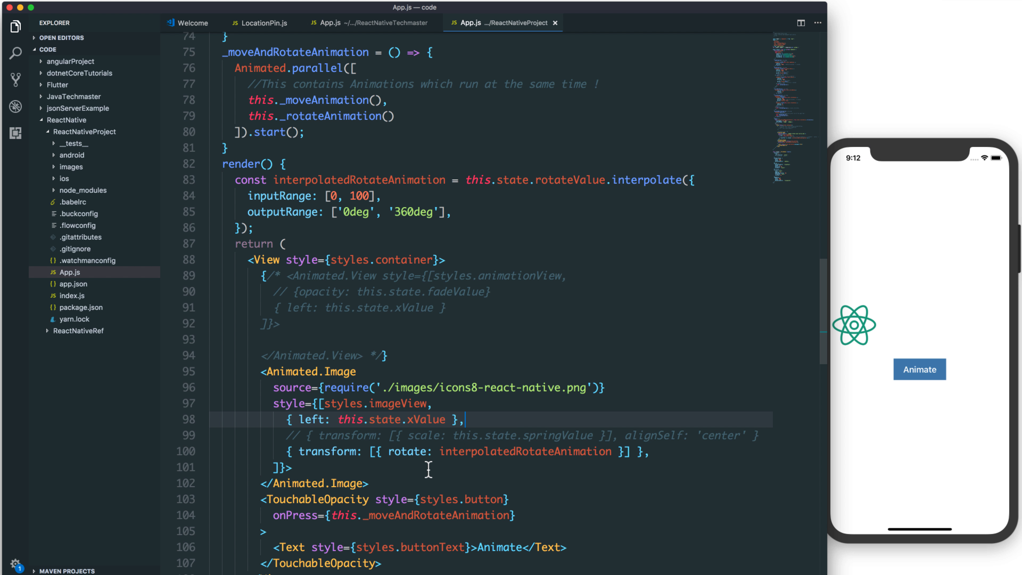
Run the combined move-and-rotate animation in the simulator, then return to the code.
left_click(919, 369)
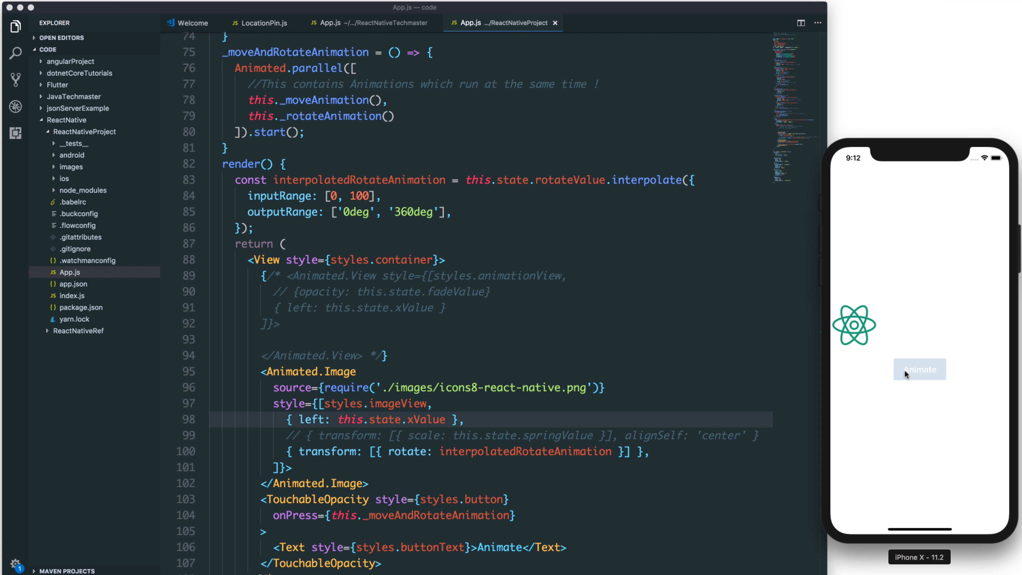
left_click(919, 369)
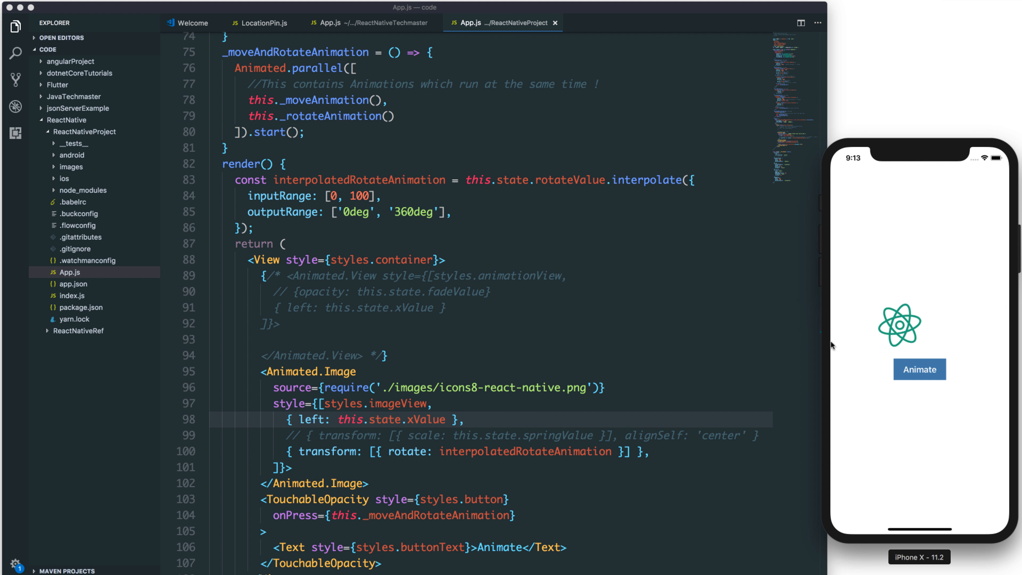
left_click(919, 370)
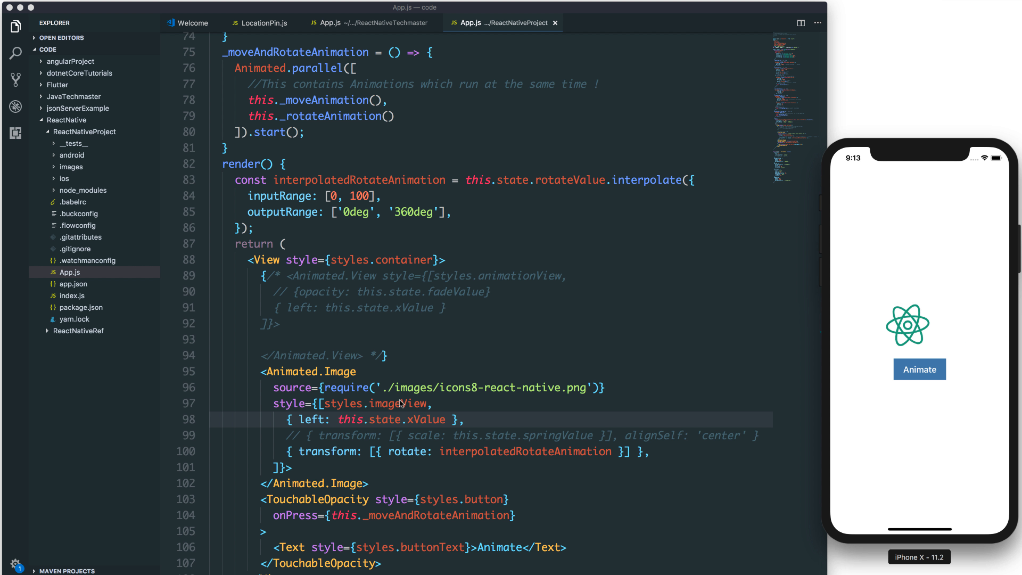
left_click(439, 403)
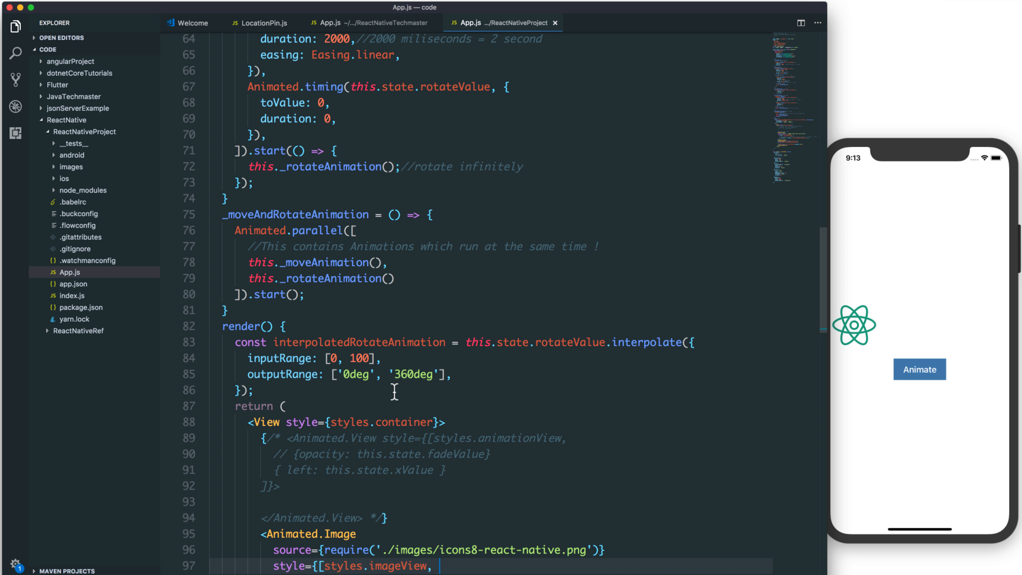
Make both _moveAnimation timings use Easing.linear with Easing.back() commented out, and save.
scroll("down", 3)
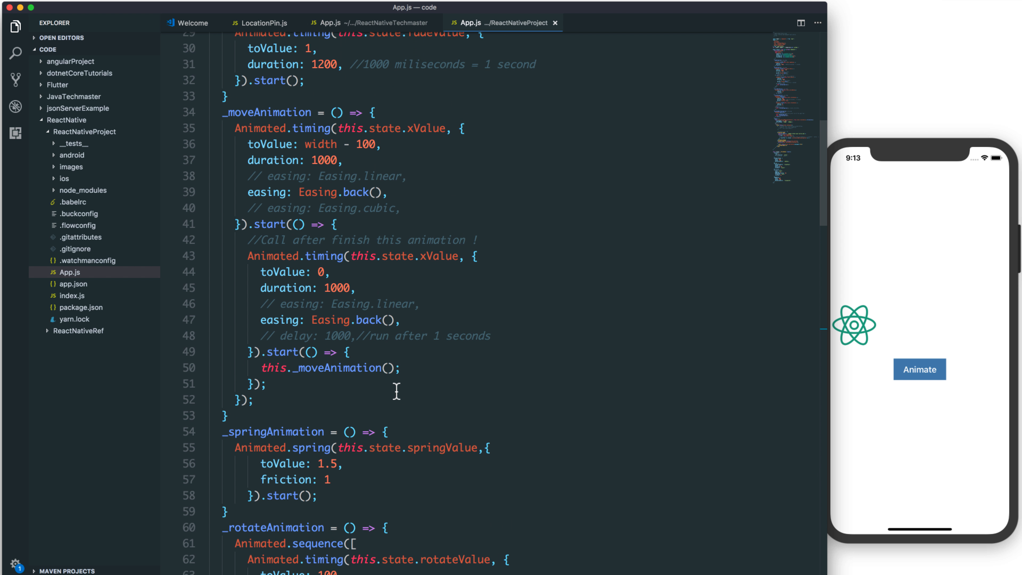
left_click(400, 192)
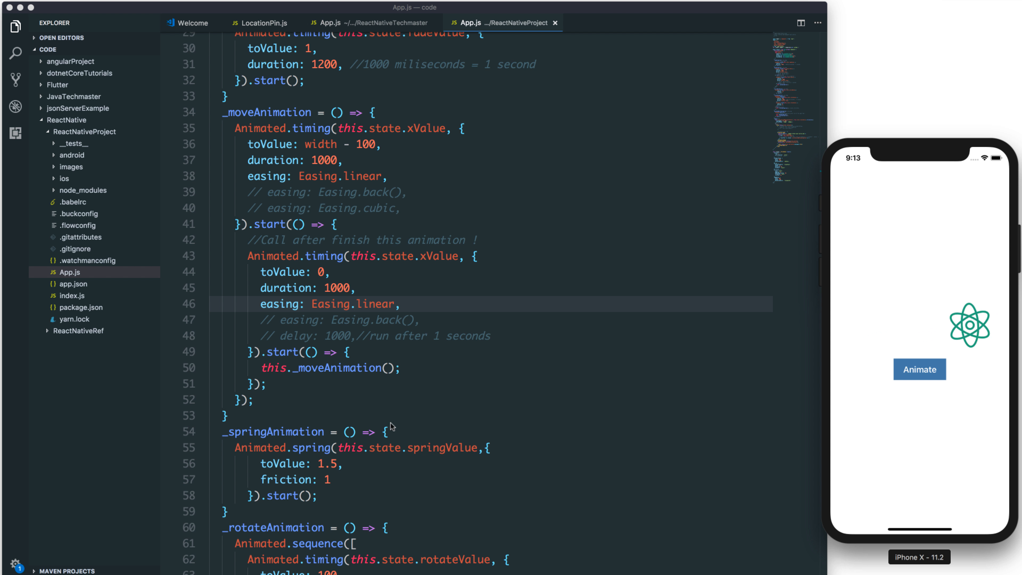
mouse_move(433, 447)
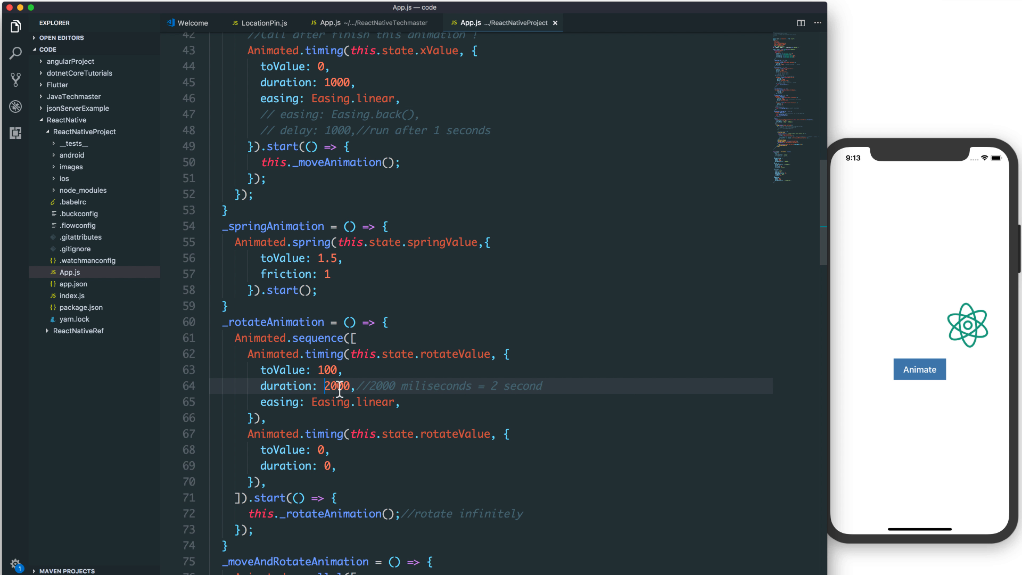
Shorten _rotateAnimation's first timing to 1000 ms with a '1 second' comment, then run Animate in the simulator.
type("1000")
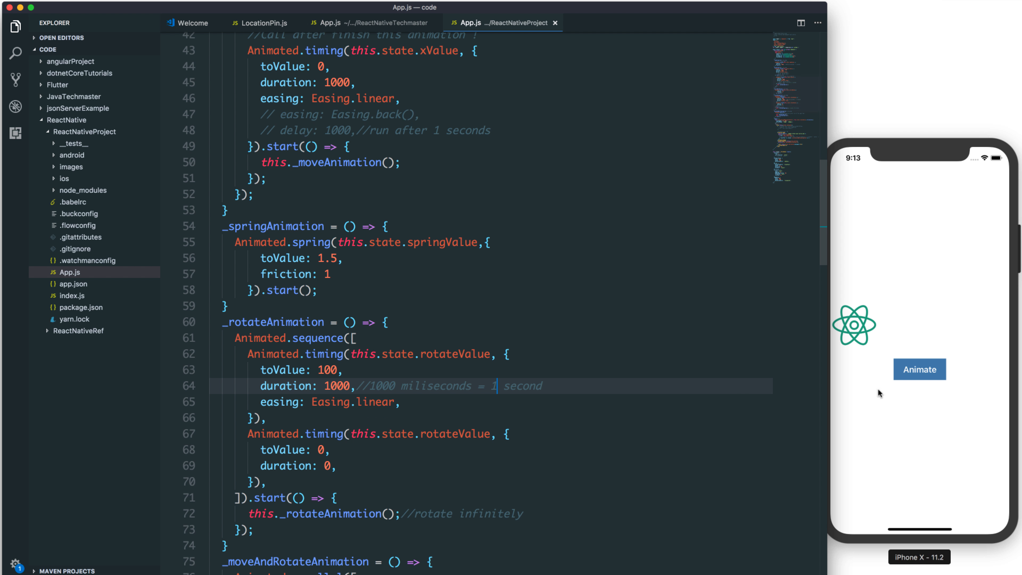
left_click(919, 369)
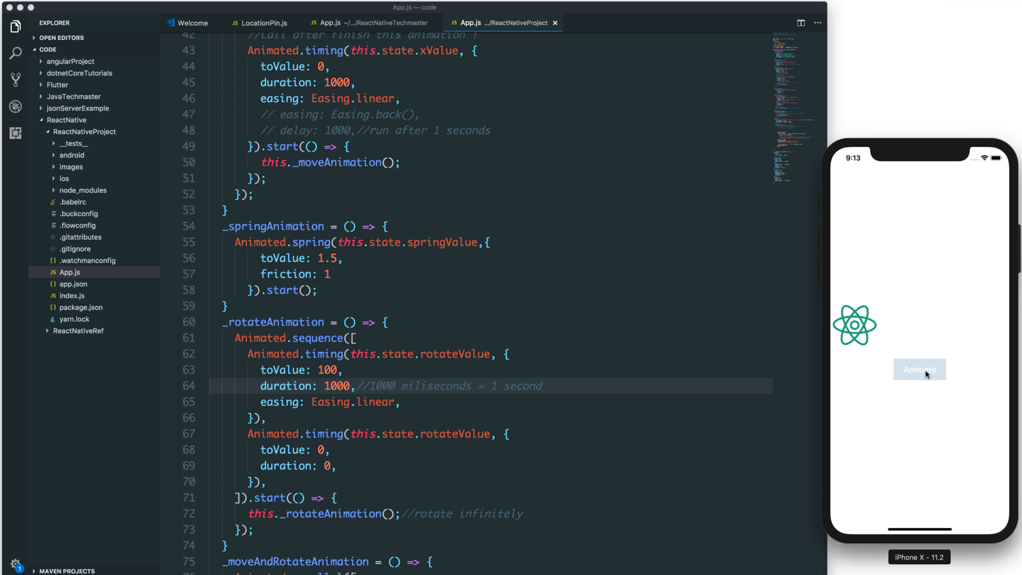
left_click(919, 369)
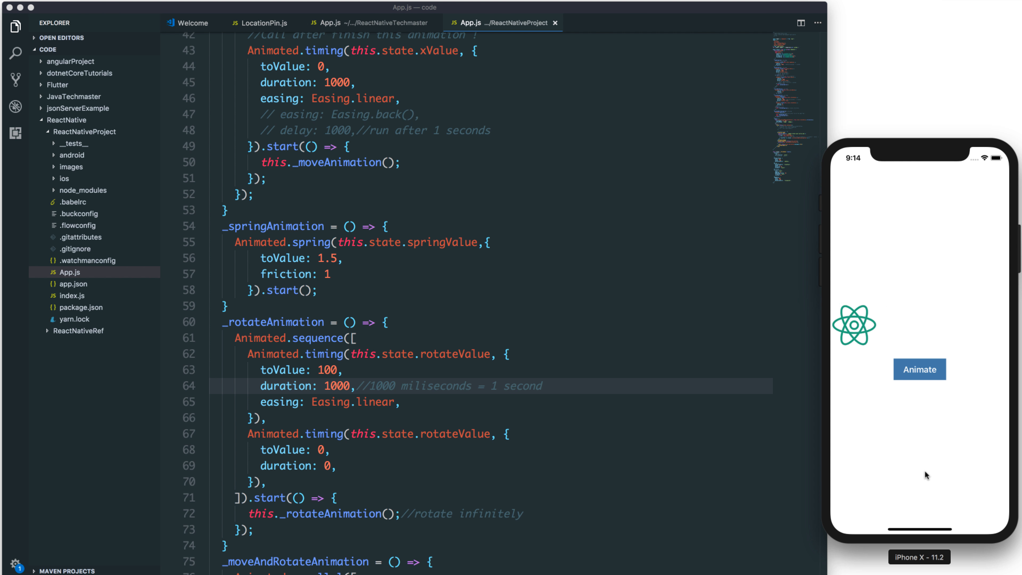
mouse_move(884, 365)
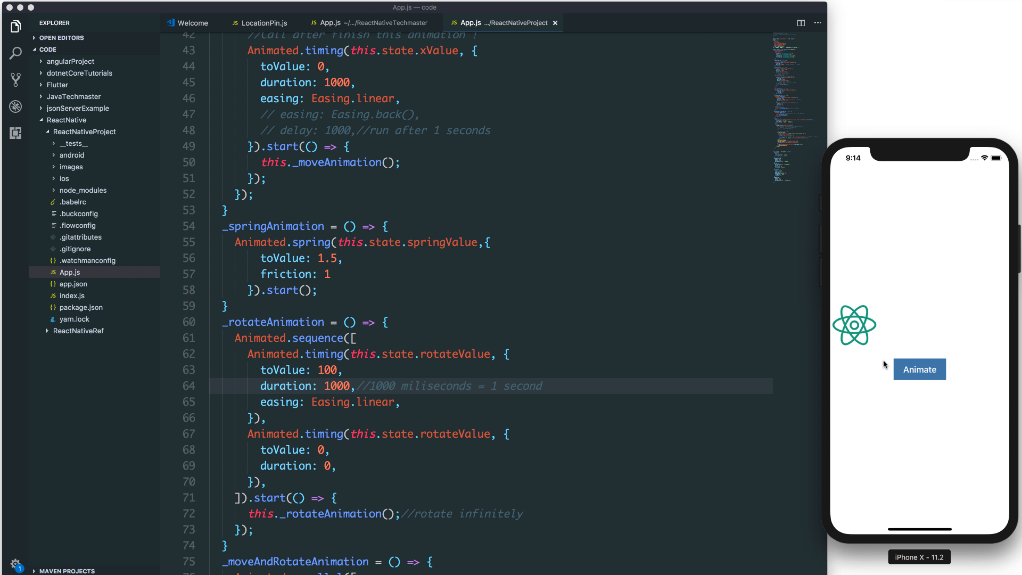